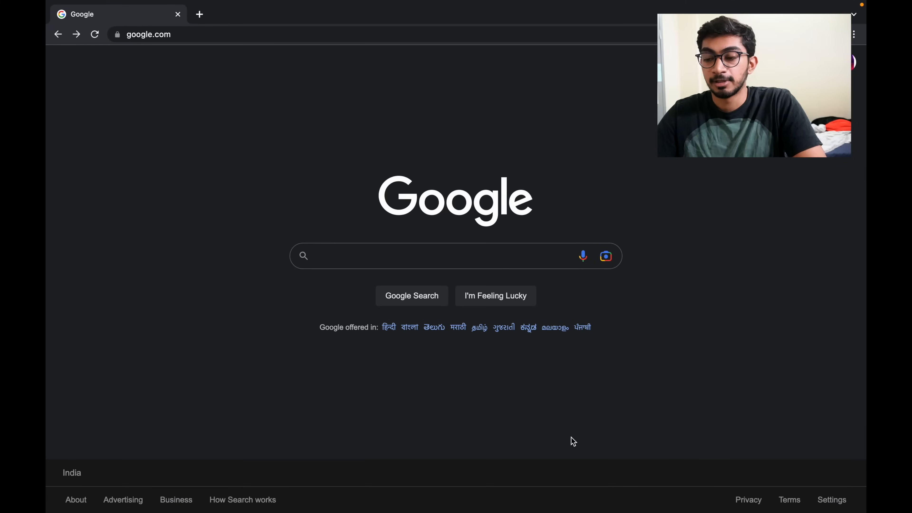
mouse_move(458, 371)
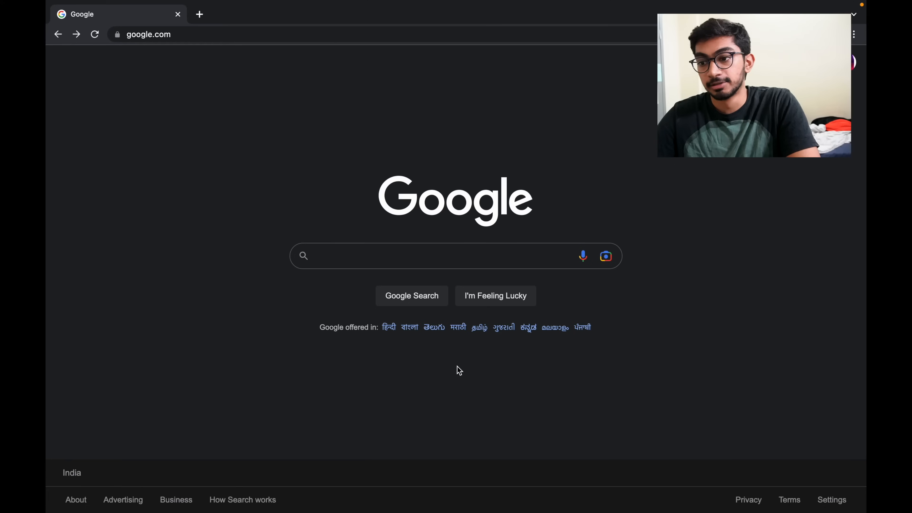
Step: Search Google for r/medicalschoolanki and open the Medical School Anki Lounge - Reddit result
type("/")
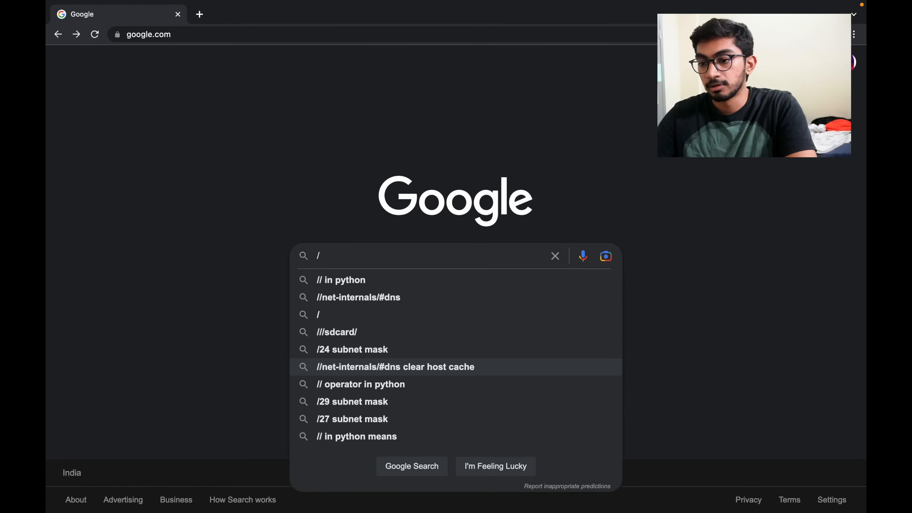
type("r")
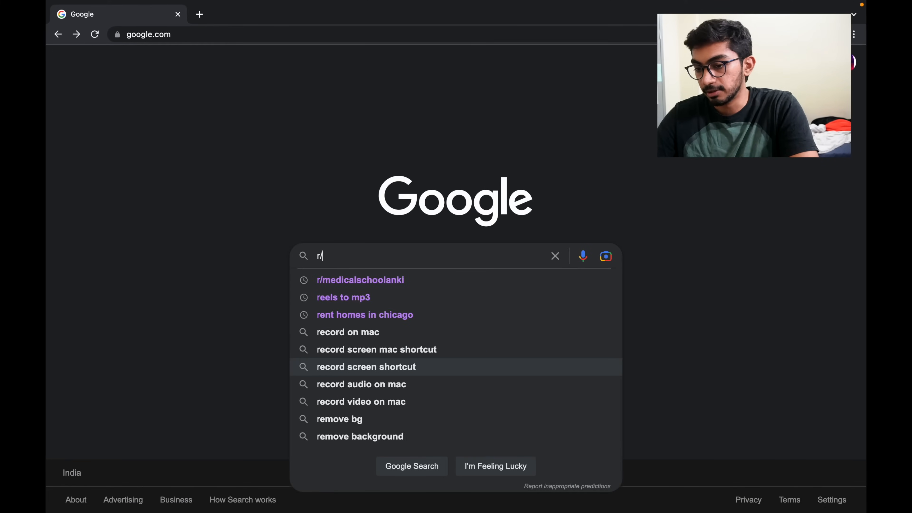
left_click(360, 279)
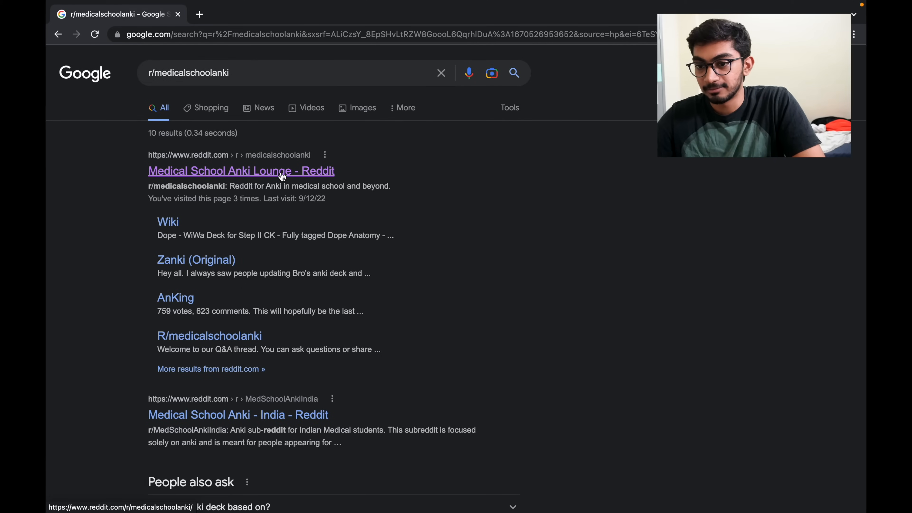
left_click(240, 171)
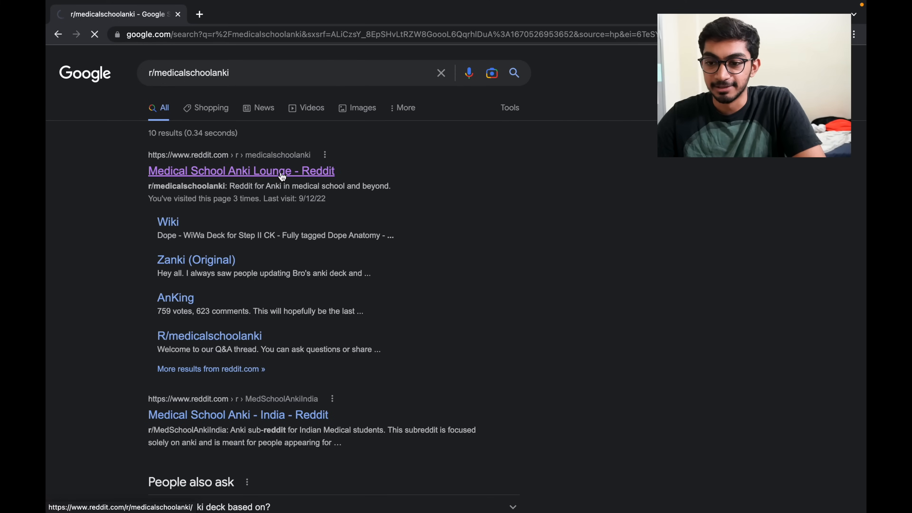
left_click(241, 170)
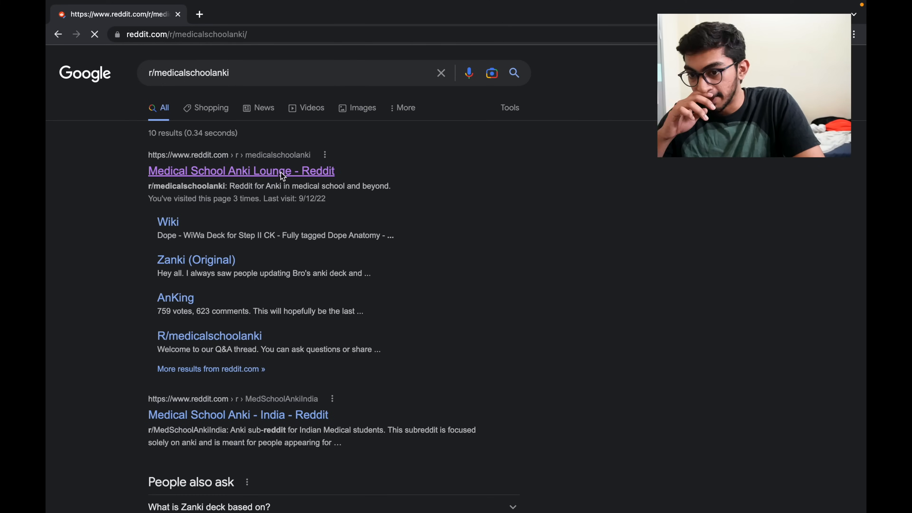
left_click(241, 171)
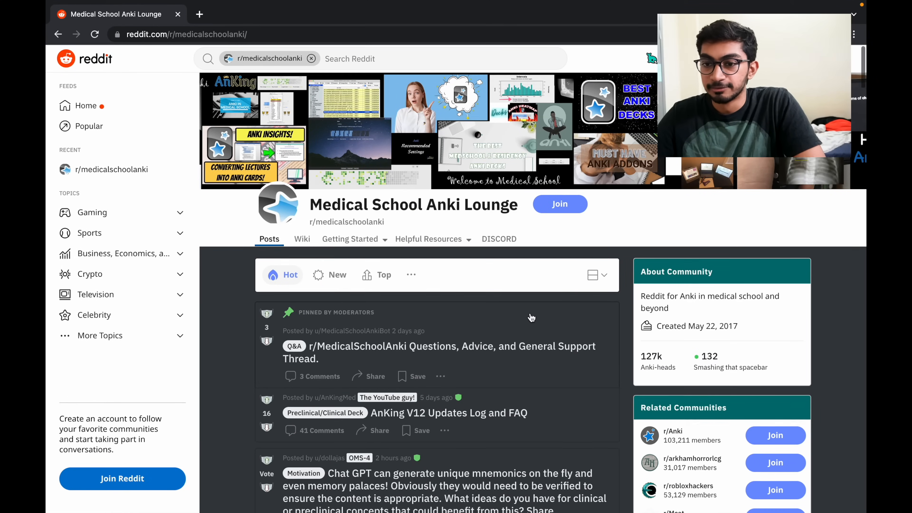
Step: Scroll through the subreddit and the AnKing v12 and v11 posts to read their download instructions
scroll("down", 3)
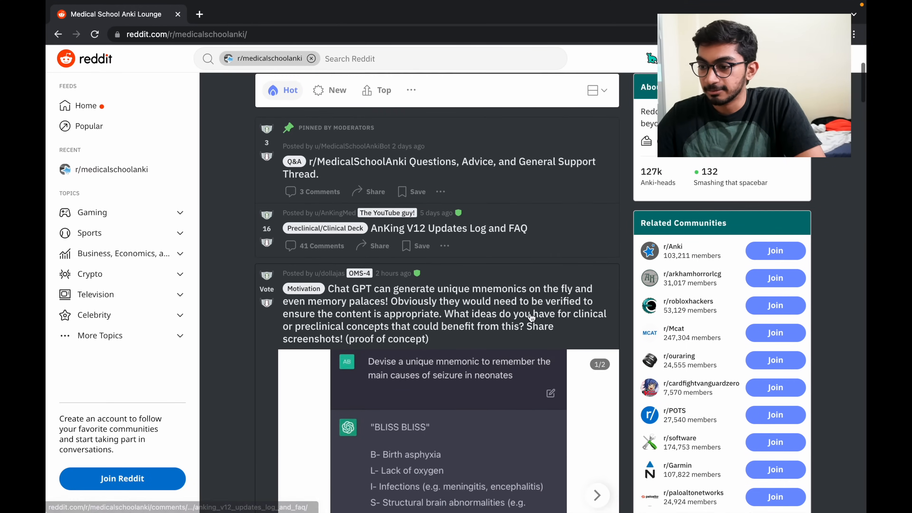
scroll("down", 3)
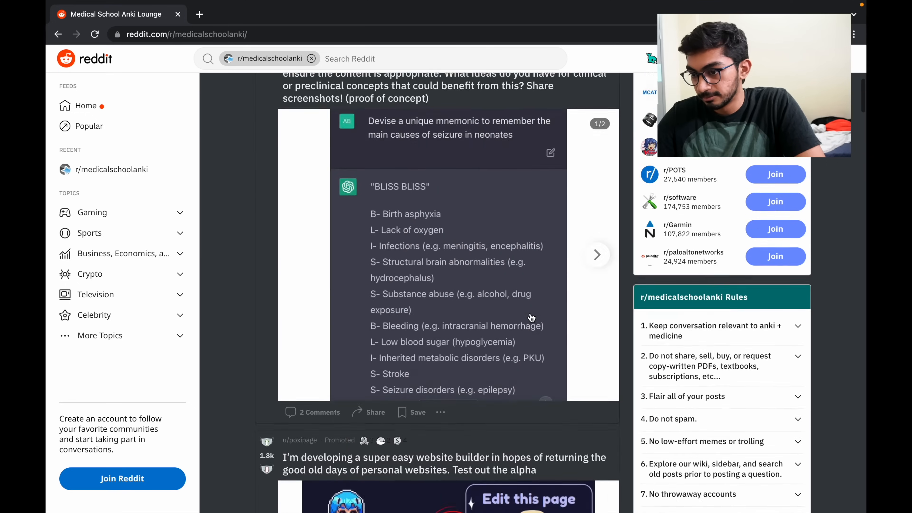
scroll("down", 3)
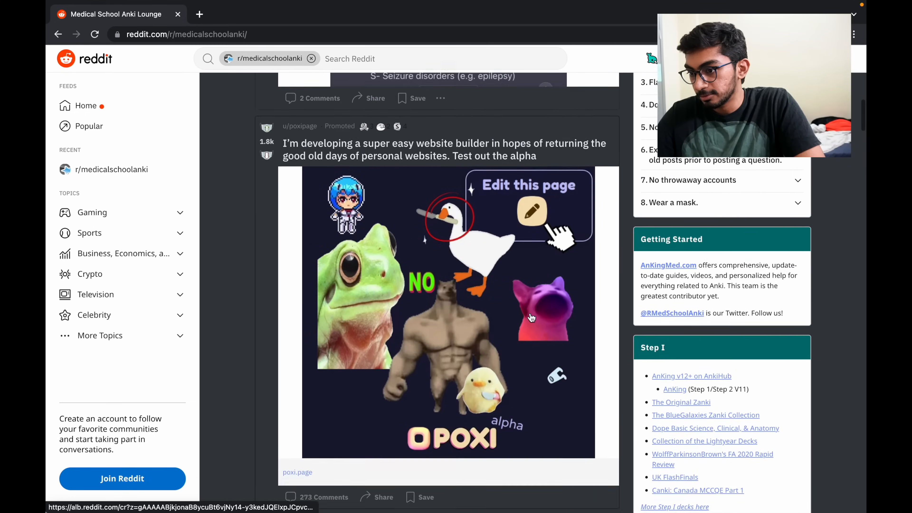
scroll("down", 3)
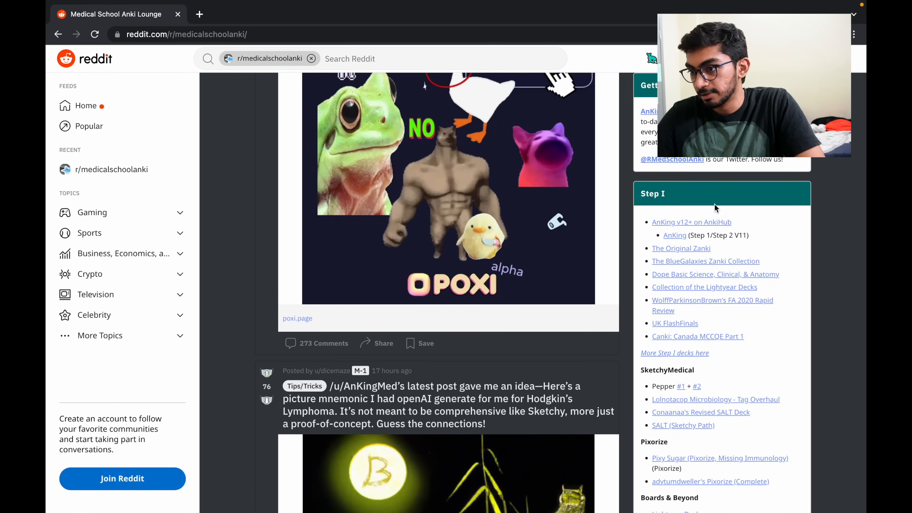
mouse_move(691, 223)
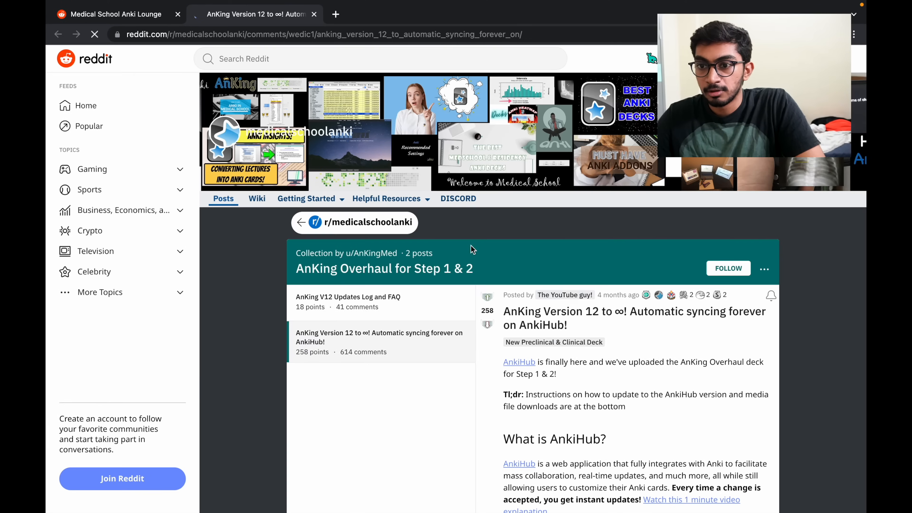
scroll("down", 3)
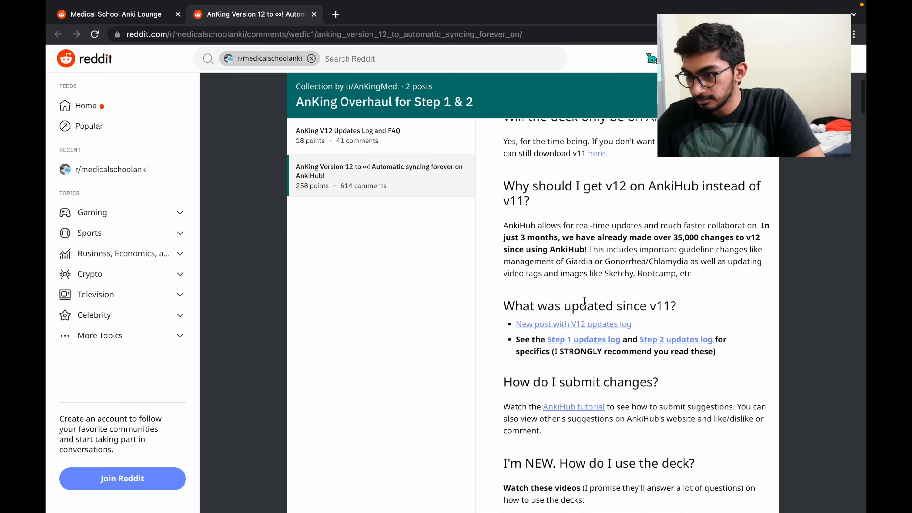
scroll("down", 3)
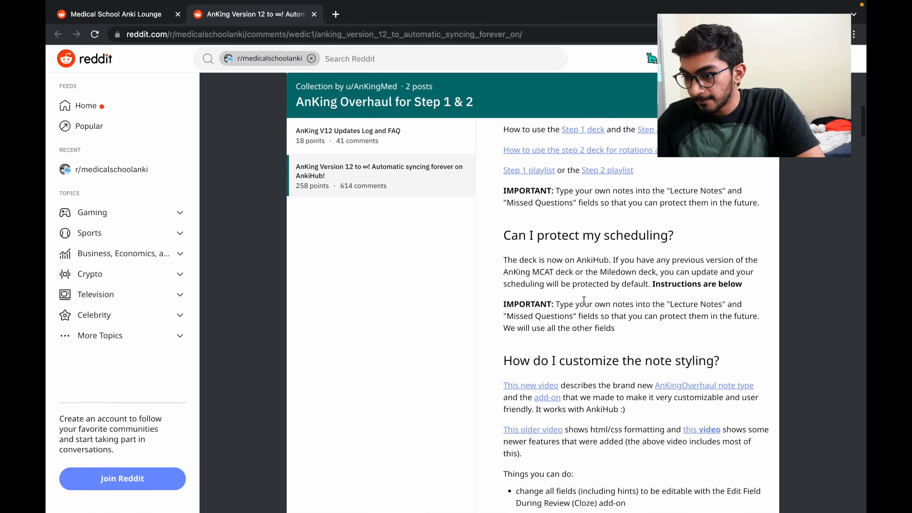
scroll("down", 3)
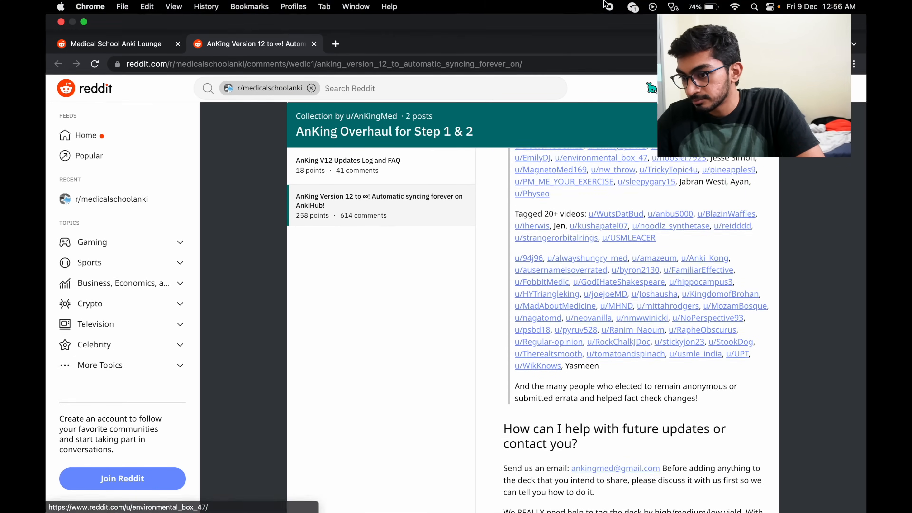
scroll("down", 3)
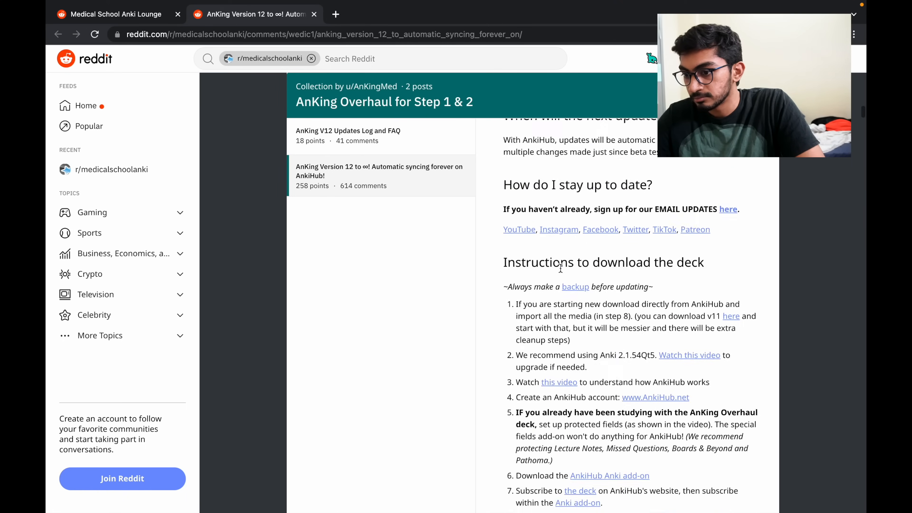
scroll("down", 3)
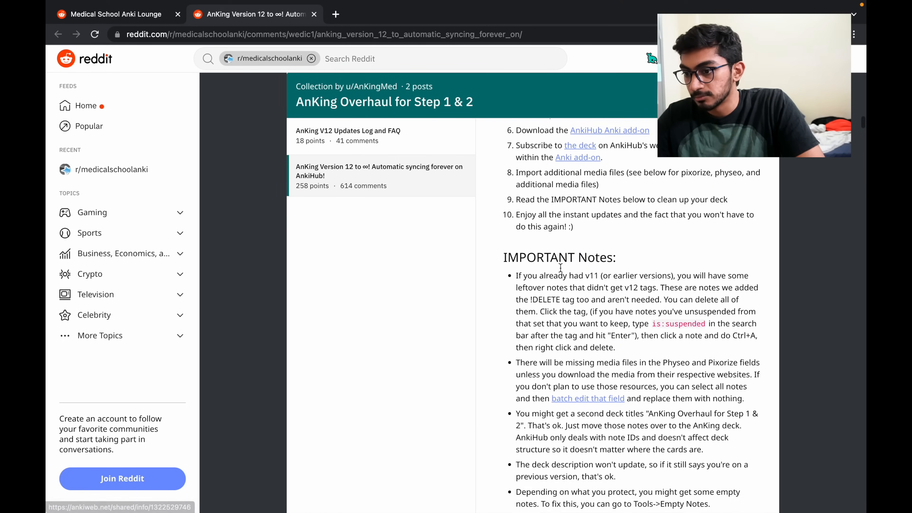
scroll("down", 3)
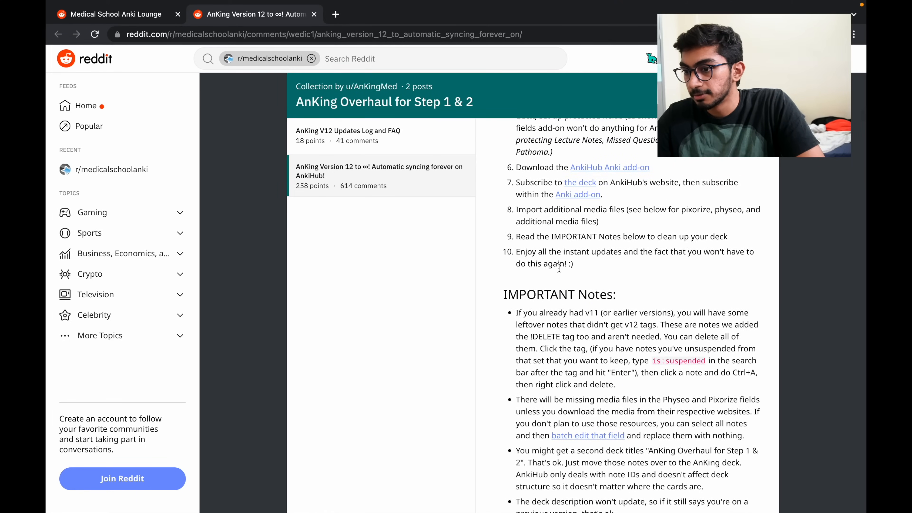
scroll("up", 3)
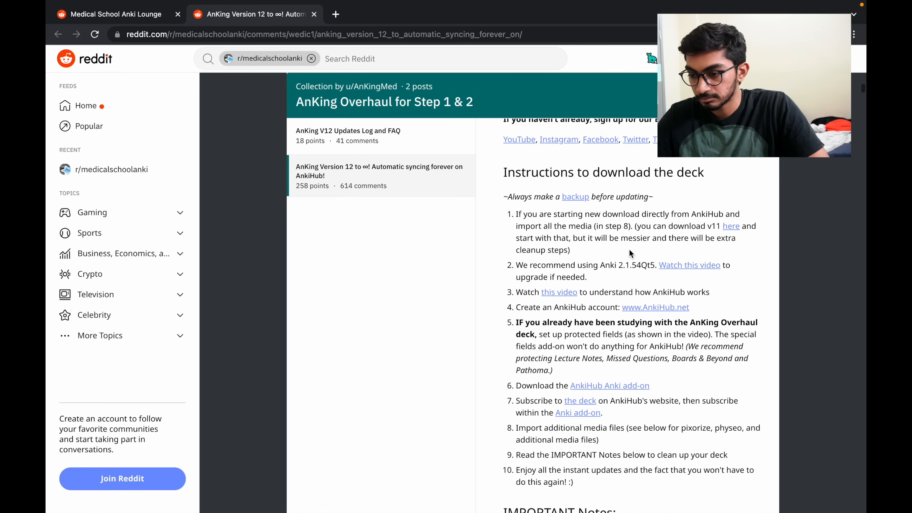
scroll("down", 3)
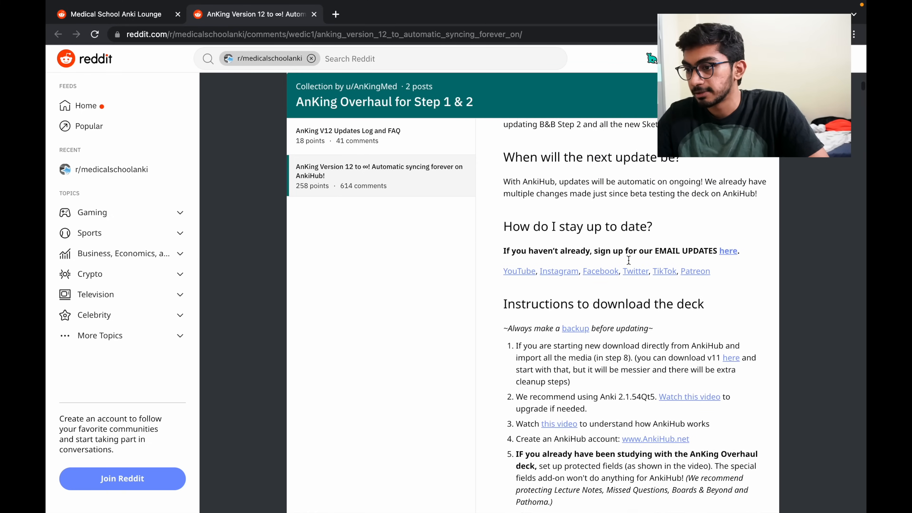
scroll("down", 3)
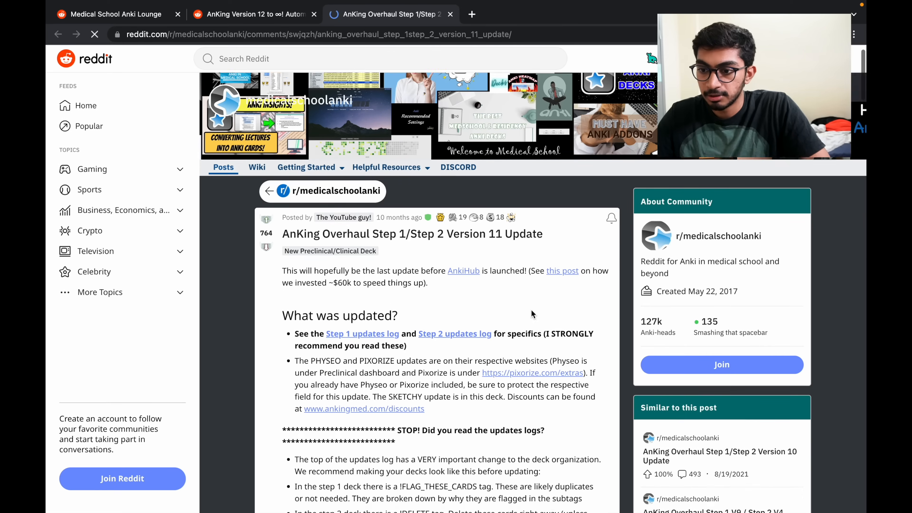
scroll("down", 3)
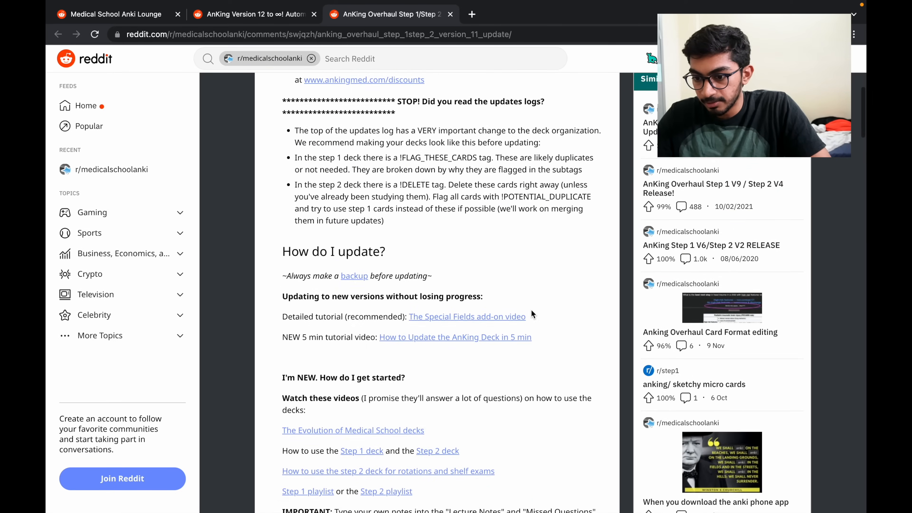
scroll("down", 3)
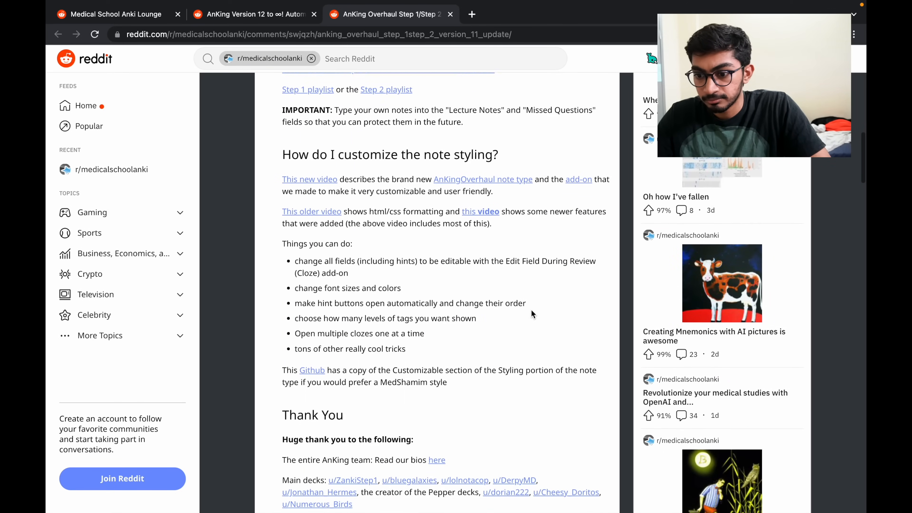
scroll("down", 3)
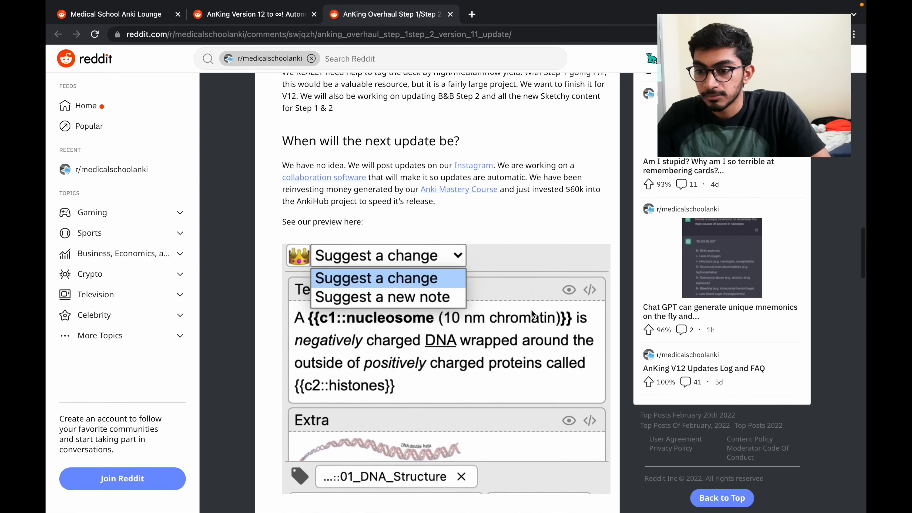
scroll("down", 3)
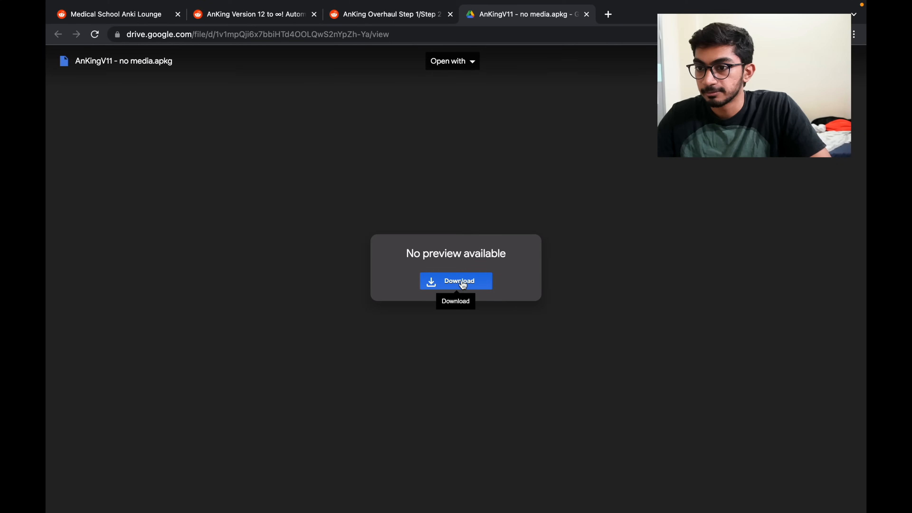
mouse_move(571, 50)
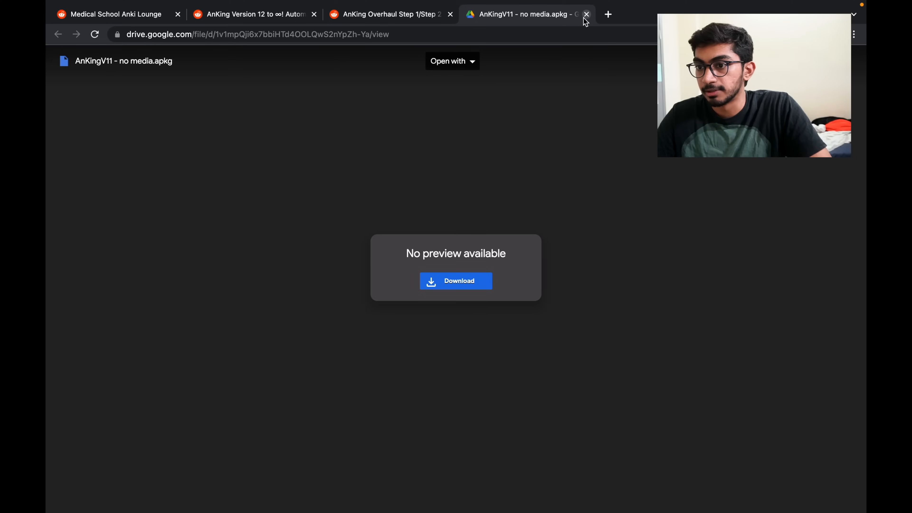
Step: Close the Drive tab for AnKingV11 - no media.apkg to return to the Version 11 post
left_click(586, 14)
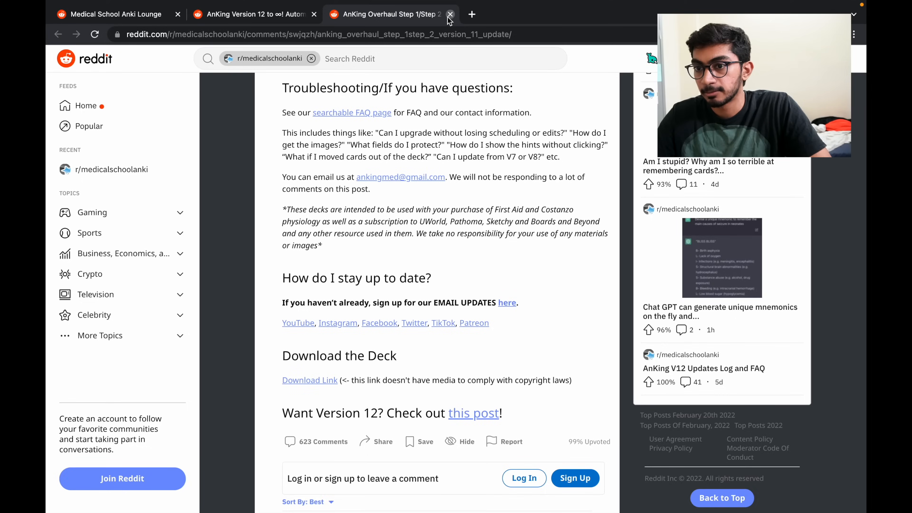
Step: Close the v11 post, open Duke's Pathoma post and follow its 'Duke + pics (NSFW)' download link
left_click(450, 14)
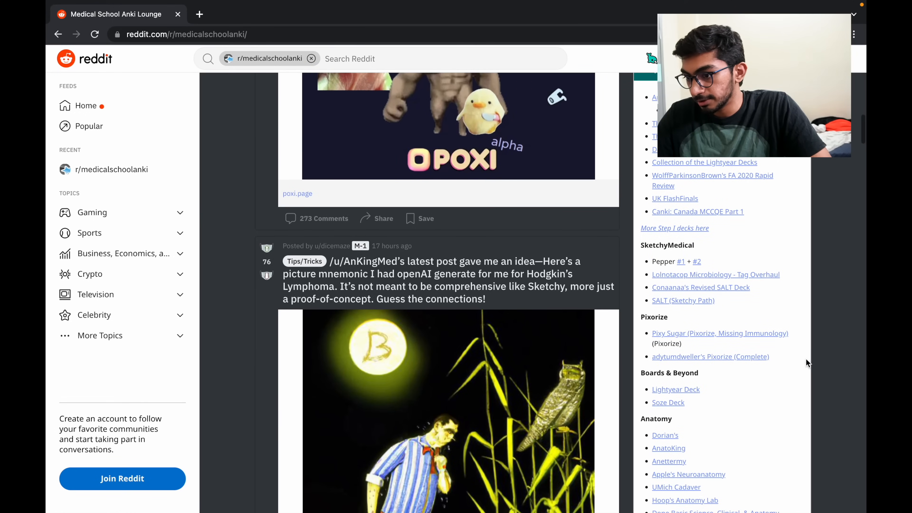
scroll("down", 3)
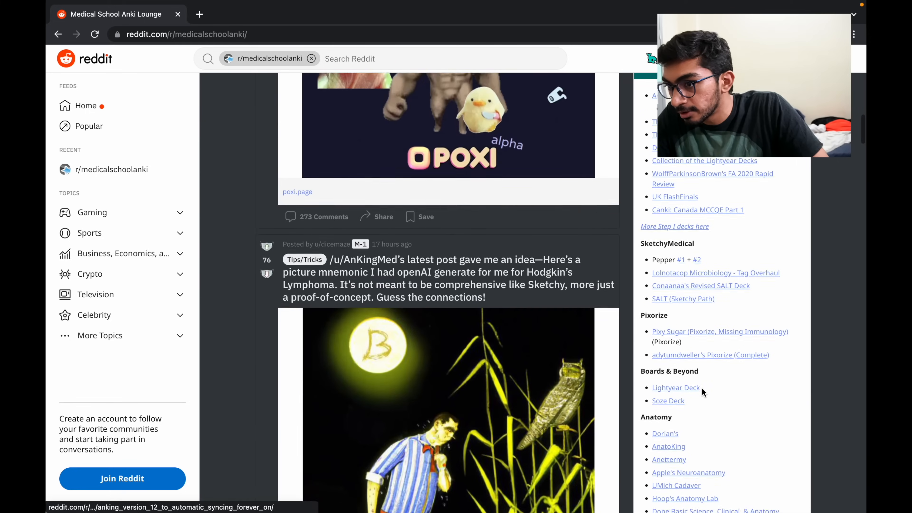
scroll("down", 3)
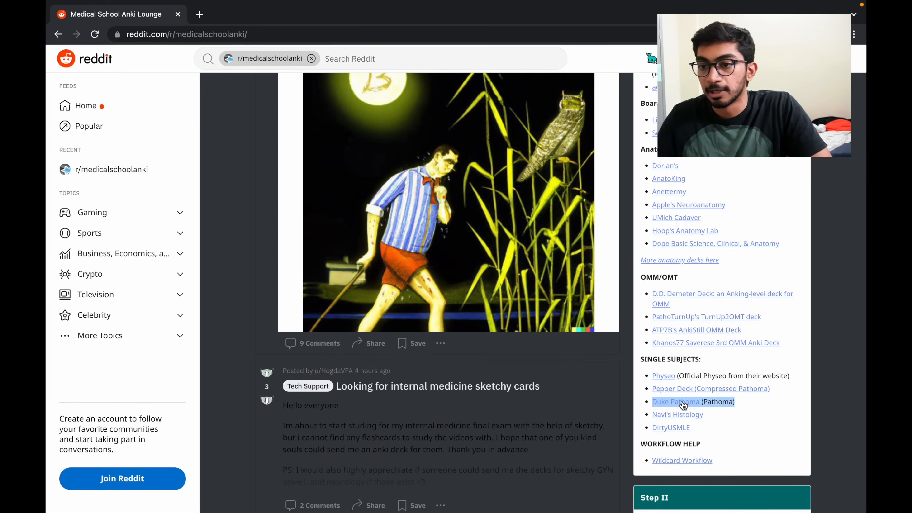
left_click(676, 401)
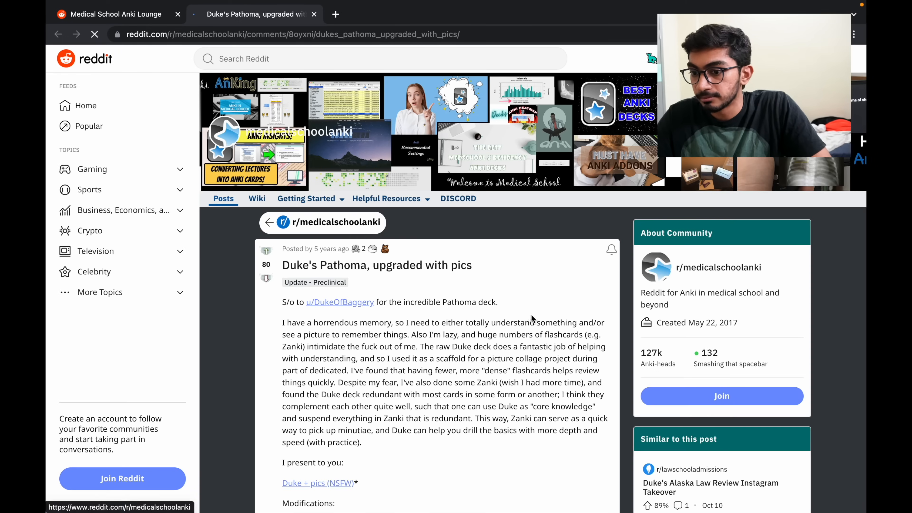
scroll("down", 3)
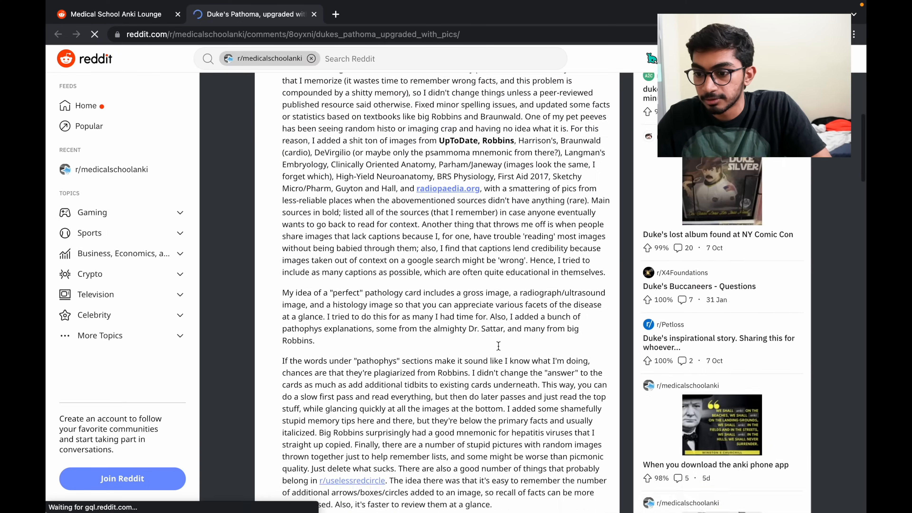
scroll("down", 3)
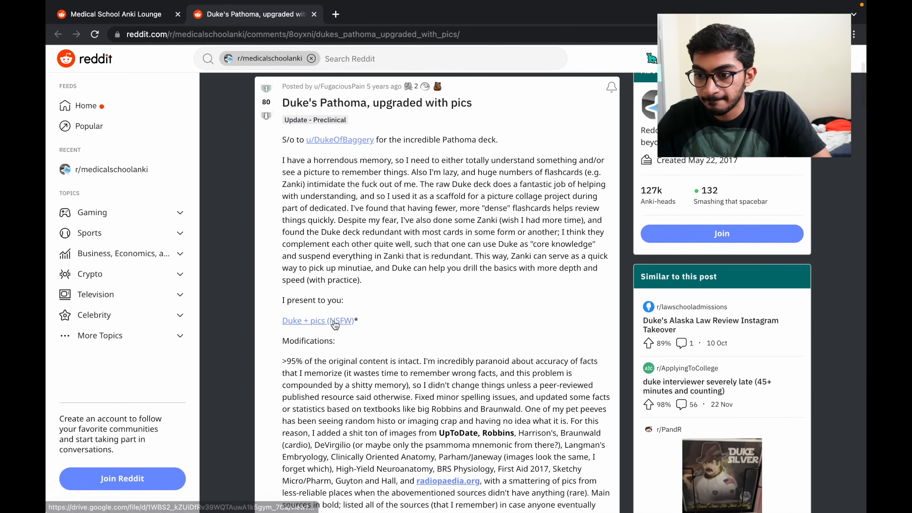
left_click(317, 320)
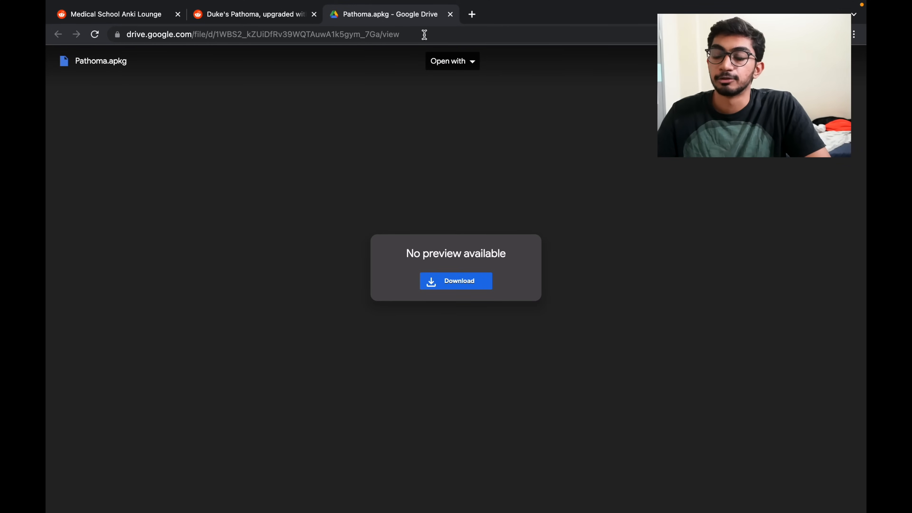
Step: Download Pathoma.apkg from the Drive preview page
left_click(450, 14)
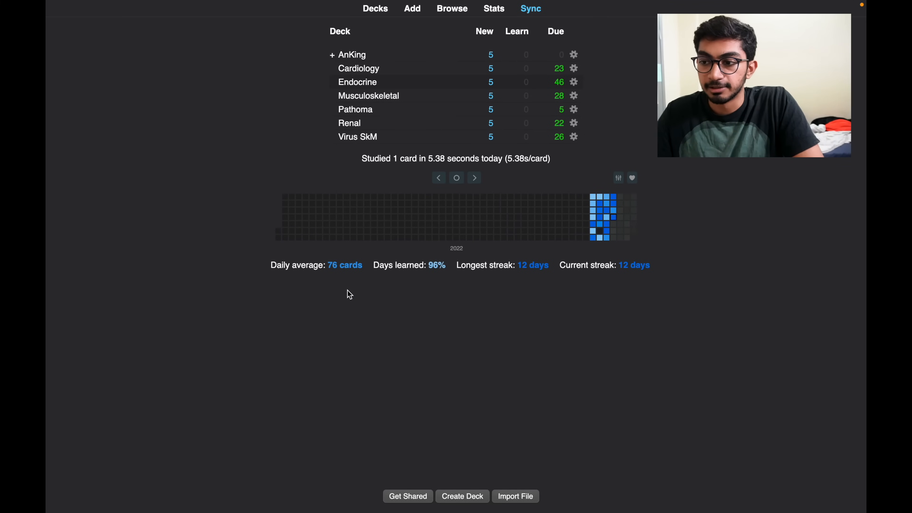
mouse_move(270, 96)
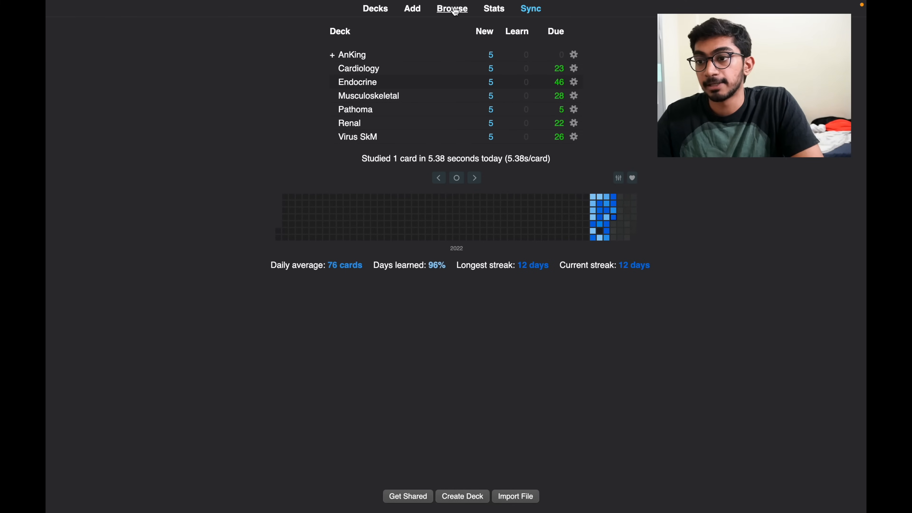
Step: Open Browse from the main Anki window's top bar
left_click(451, 8)
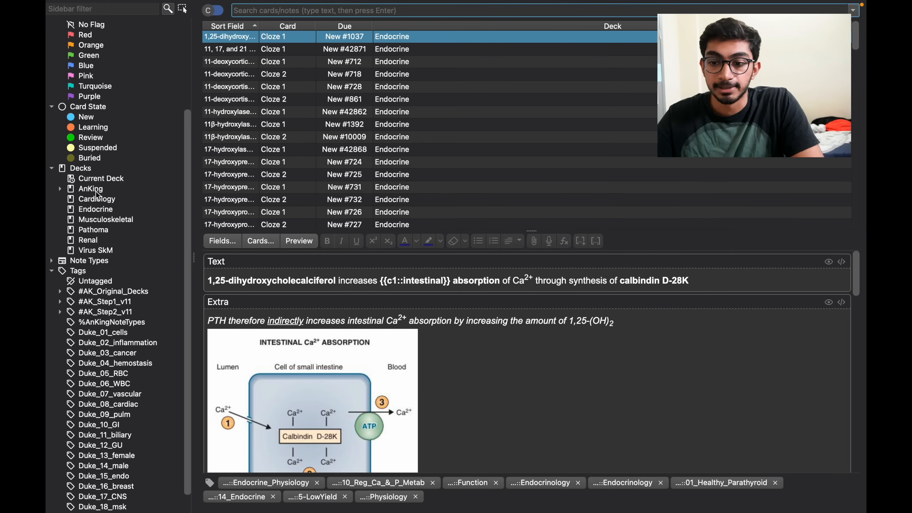
Step: Expand the #AK_Step1_v11 tag and its ^Systems subtags in the browser sidebar
scroll("down", 3)
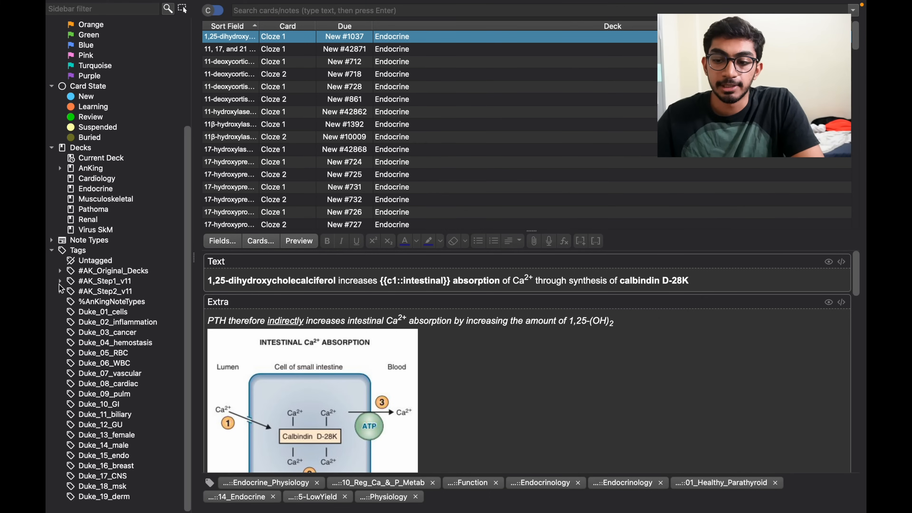
left_click(59, 280)
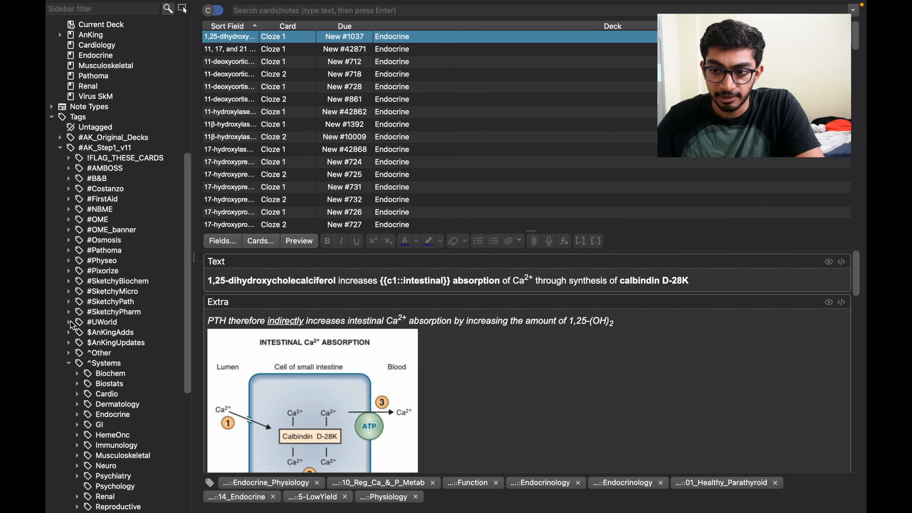
mouse_move(74, 371)
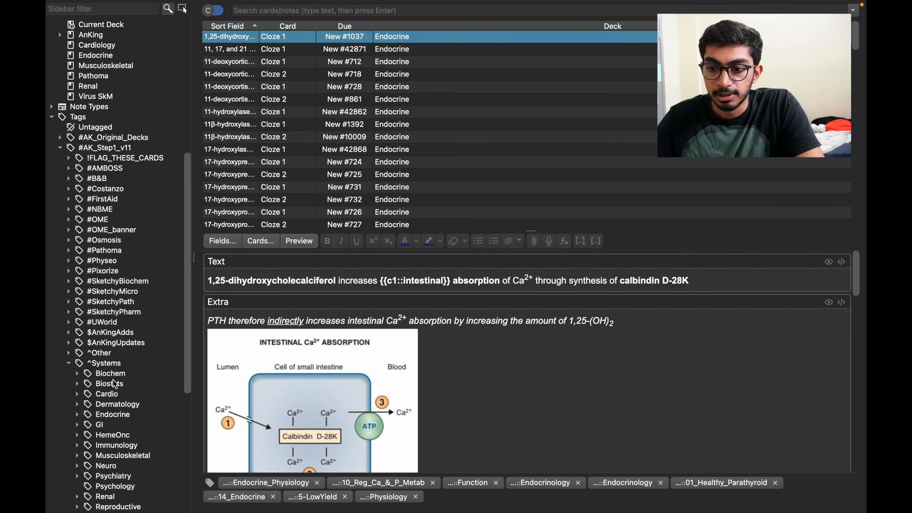
scroll("down", 3)
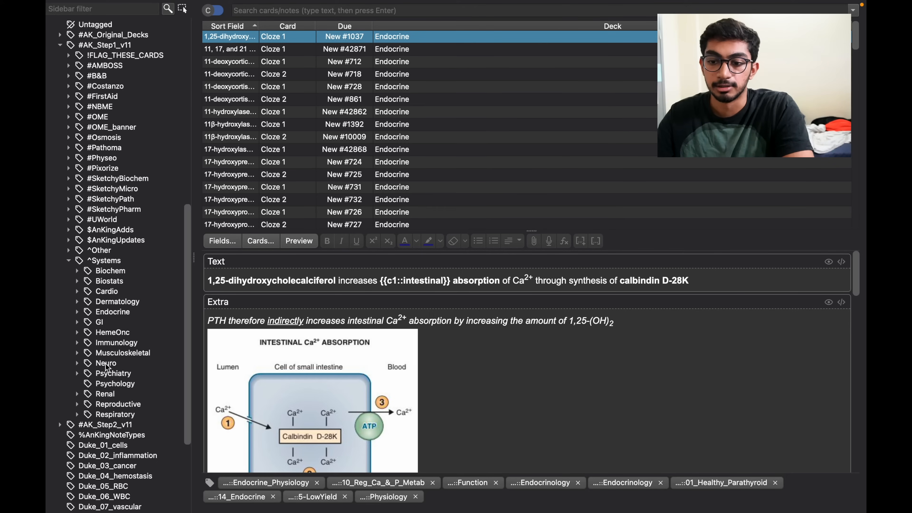
Step: Select all 545 Psychiatry-tagged cards and move them via Change Deck into a newly added deck
left_click(113, 373)
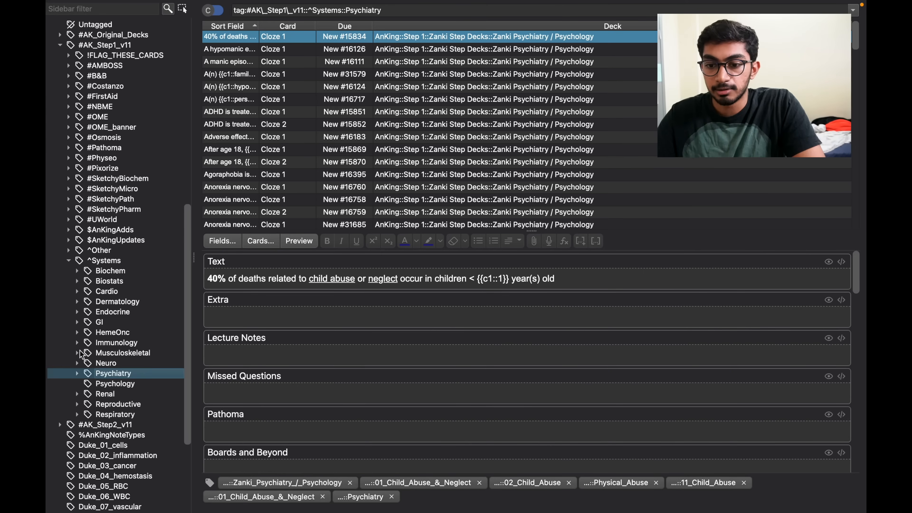
mouse_move(93, 386)
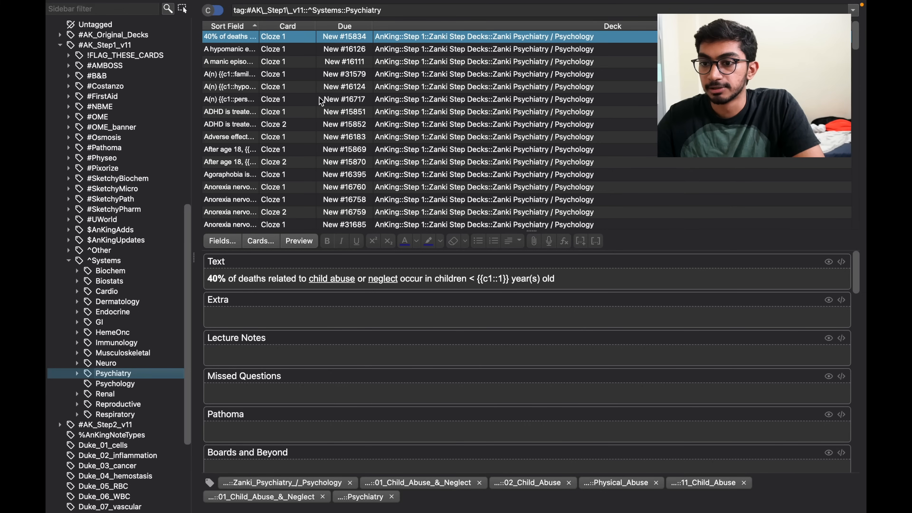
scroll("down", 3)
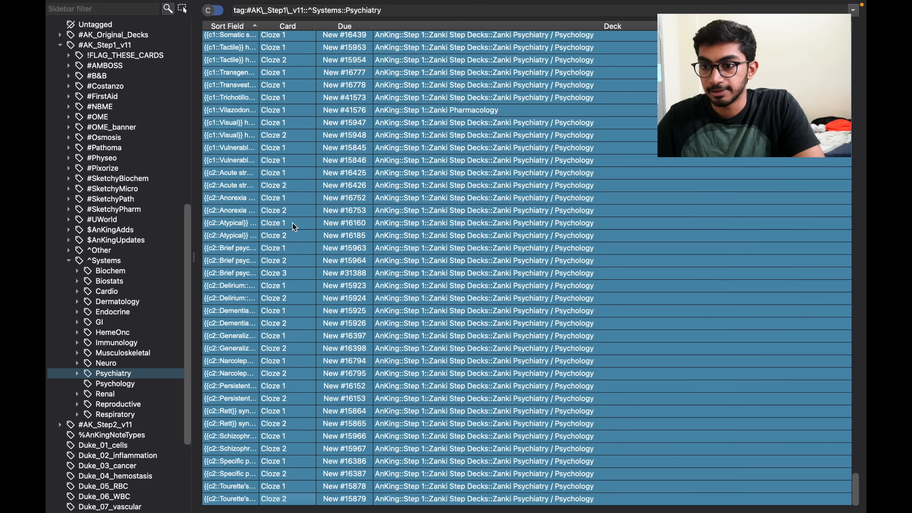
left_click(227, 26)
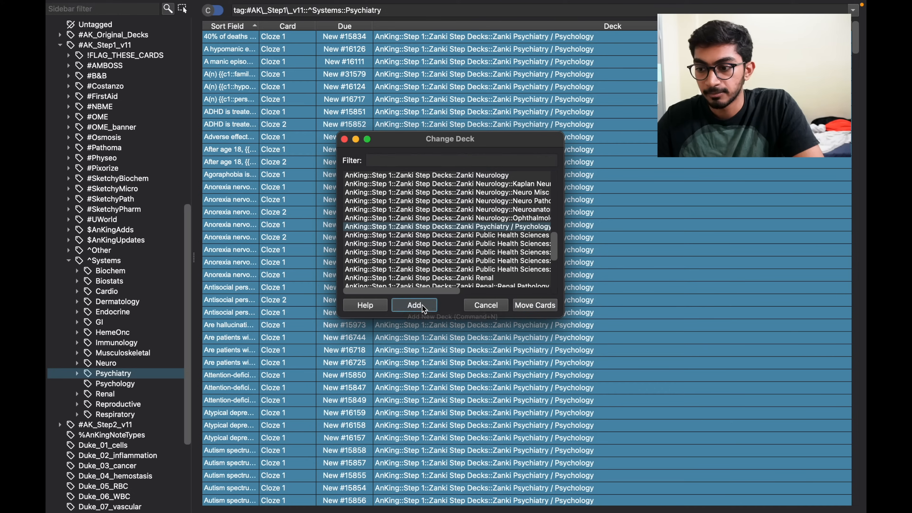
left_click(414, 305)
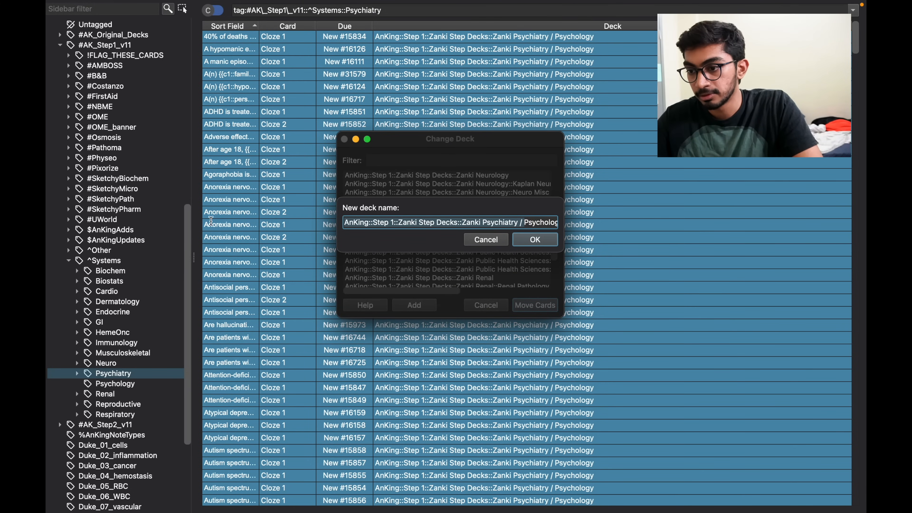
type("Psychology")
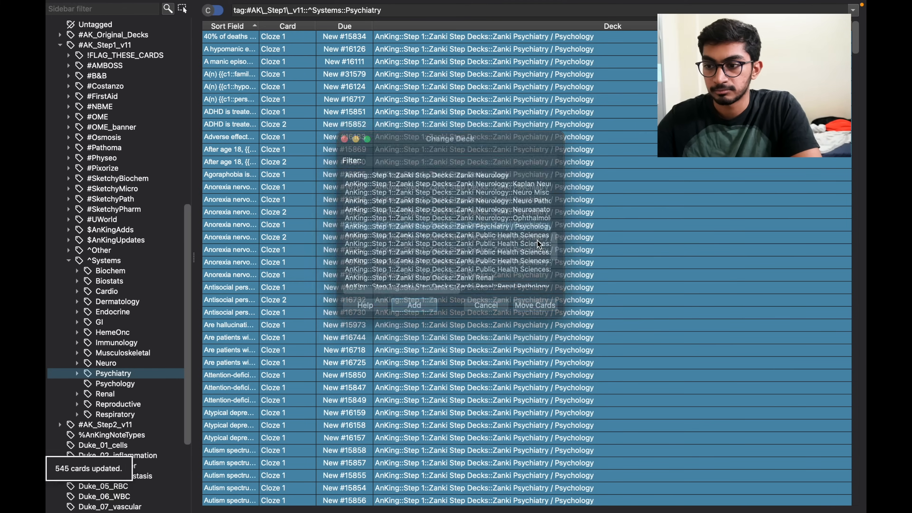
left_click(533, 304)
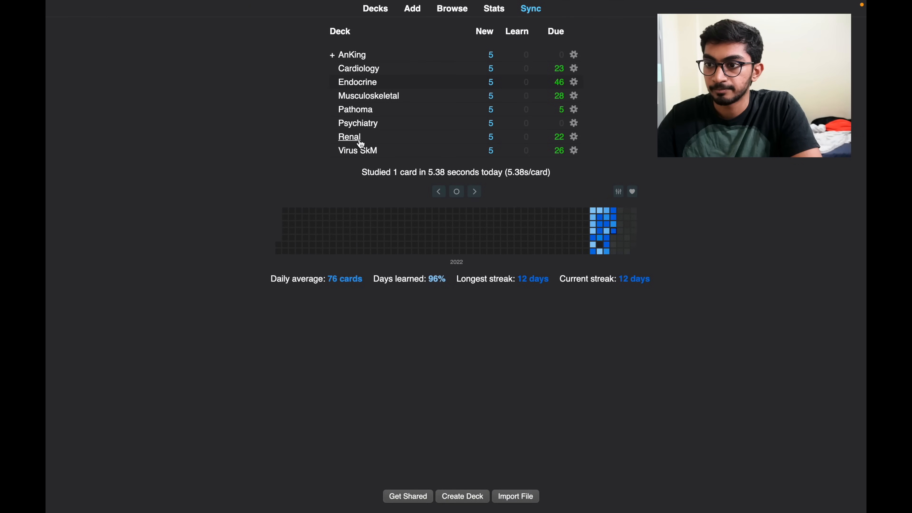
mouse_move(358, 122)
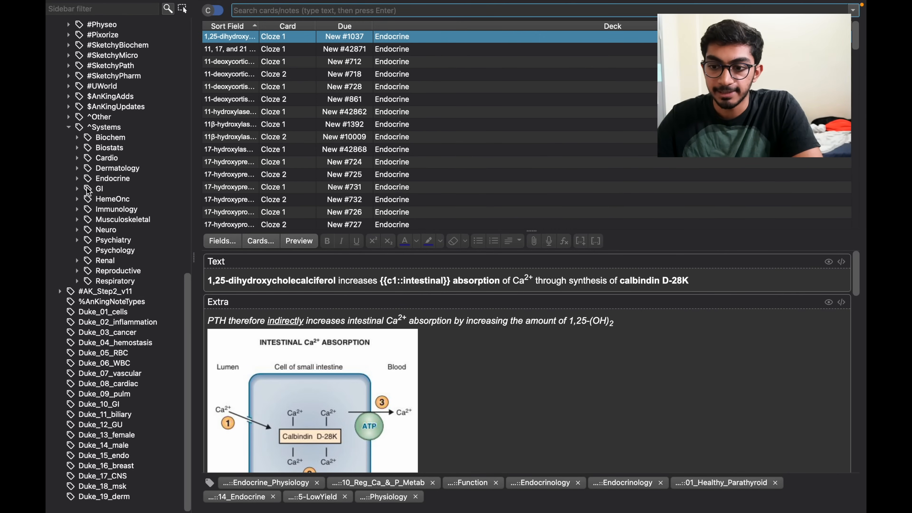
mouse_move(65, 243)
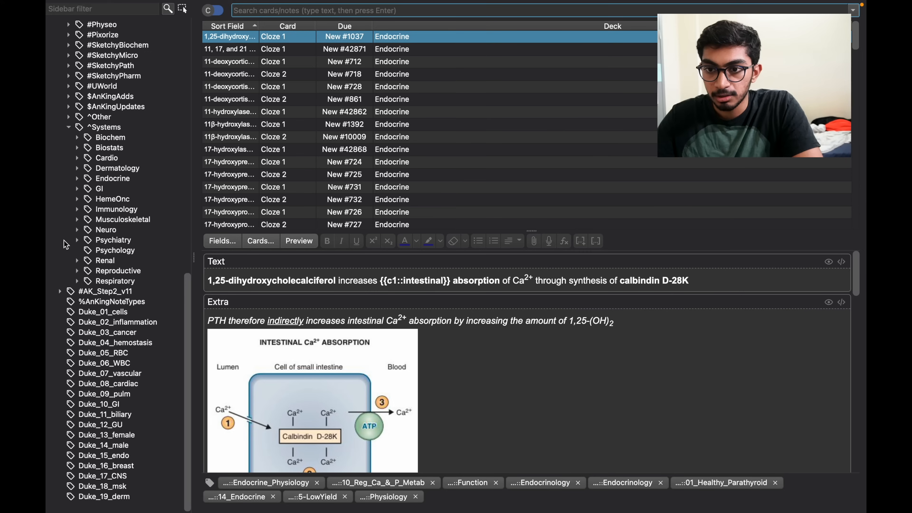
left_click(77, 229)
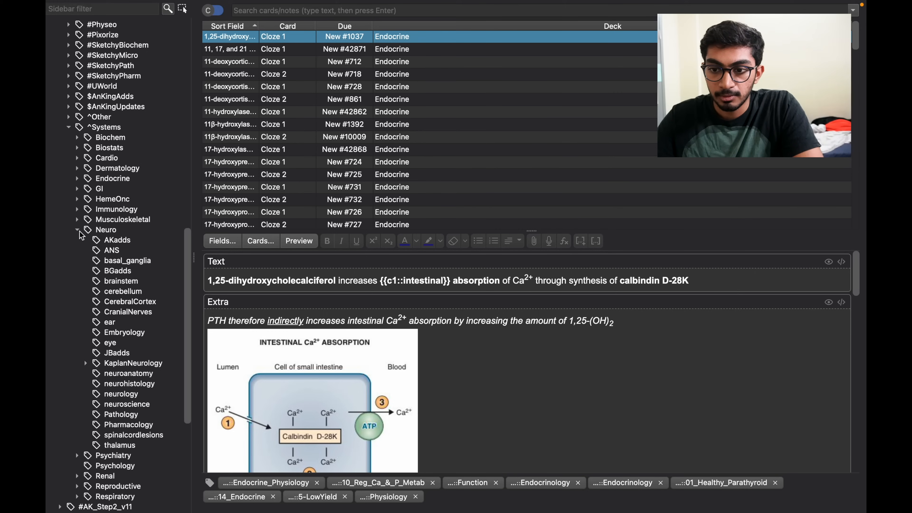
left_click(109, 322)
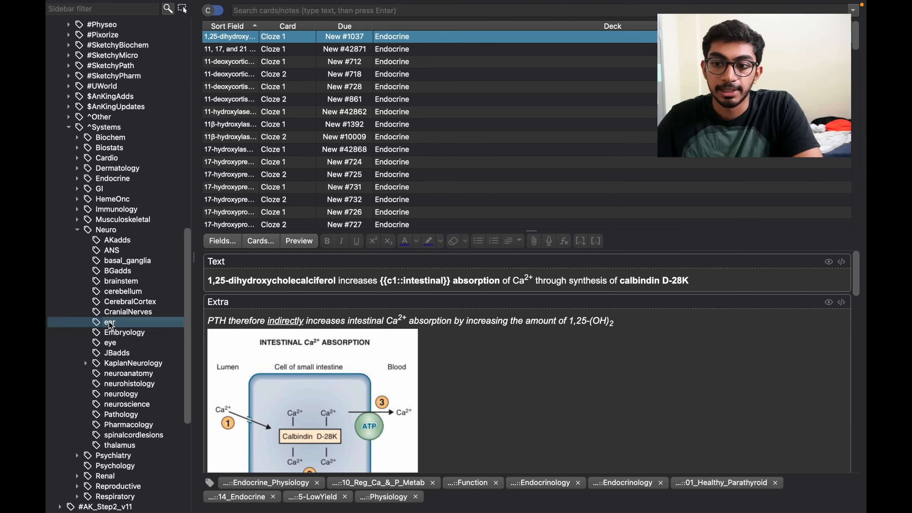
left_click(108, 321)
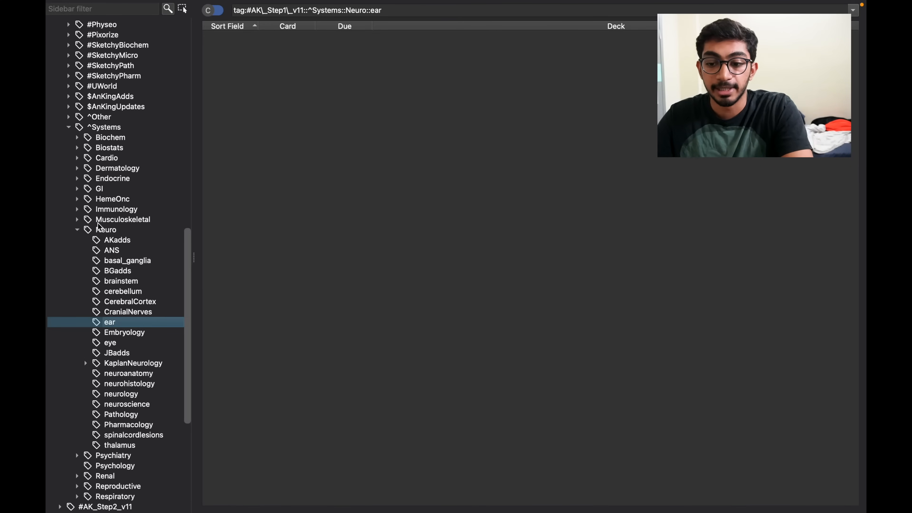
left_click(77, 322)
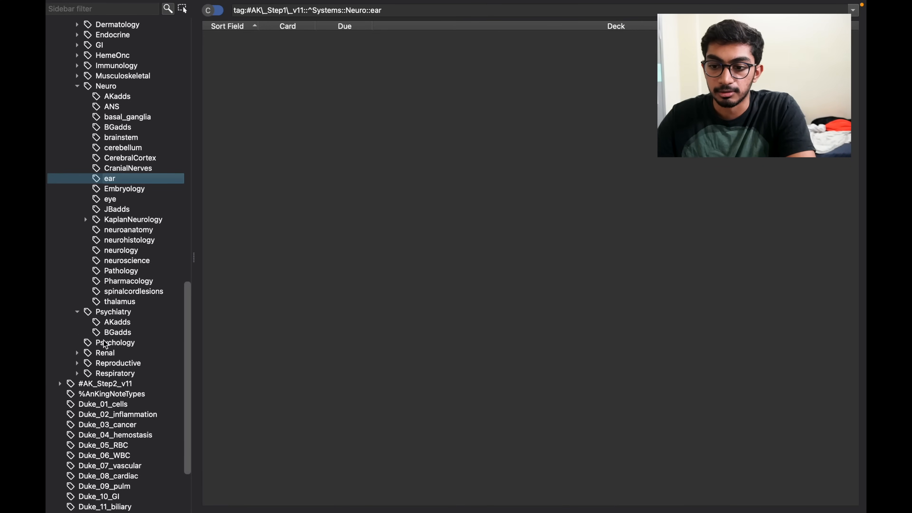
left_click(114, 342)
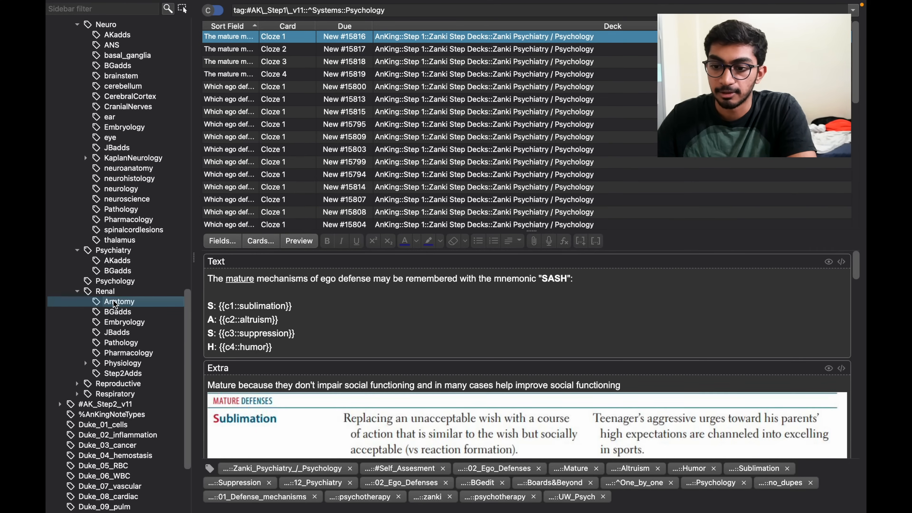
left_click(119, 301)
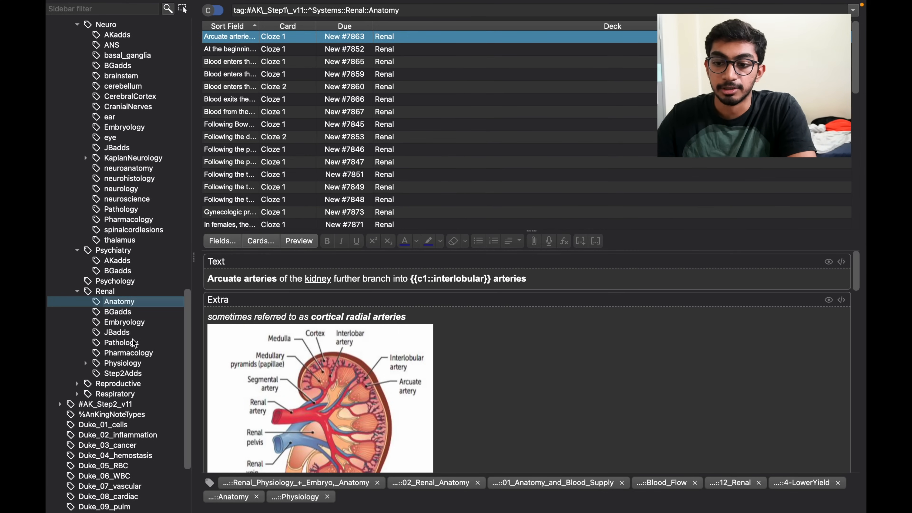
left_click(124, 321)
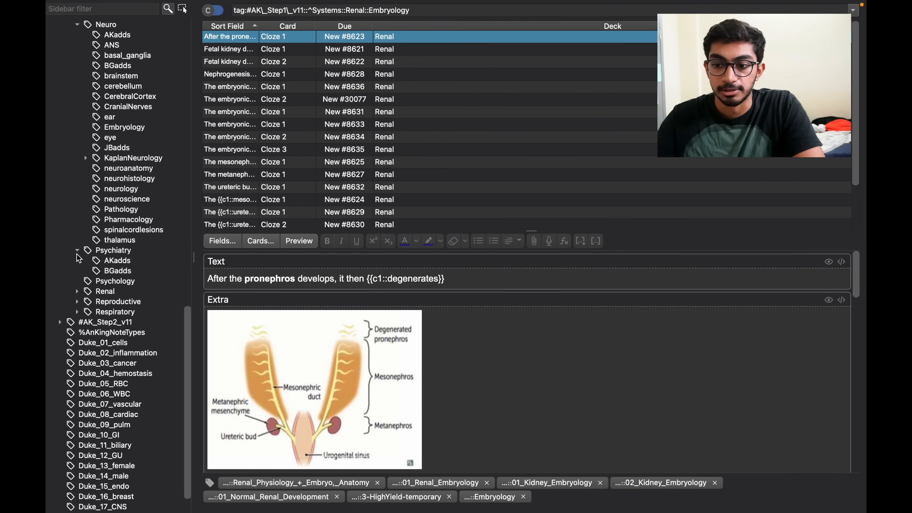
left_click(96, 54)
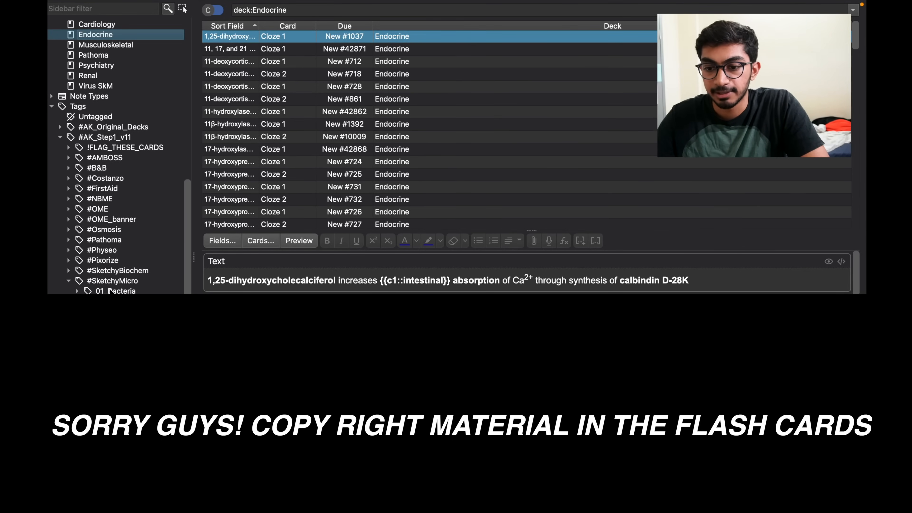
Step: Browse the SketchyMicro Fungi and Bacteria tags, then list the #Pathoma and Duke_01_cells cards
left_click(115, 290)
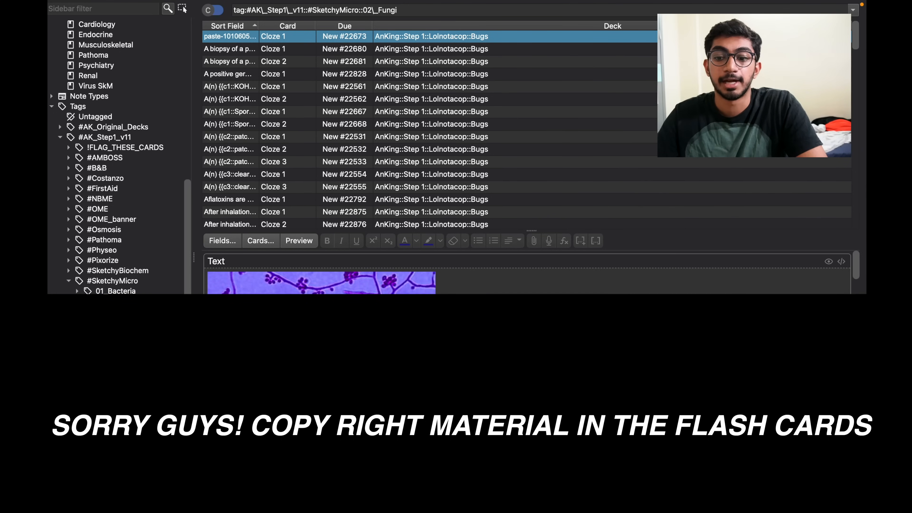
left_click(119, 291)
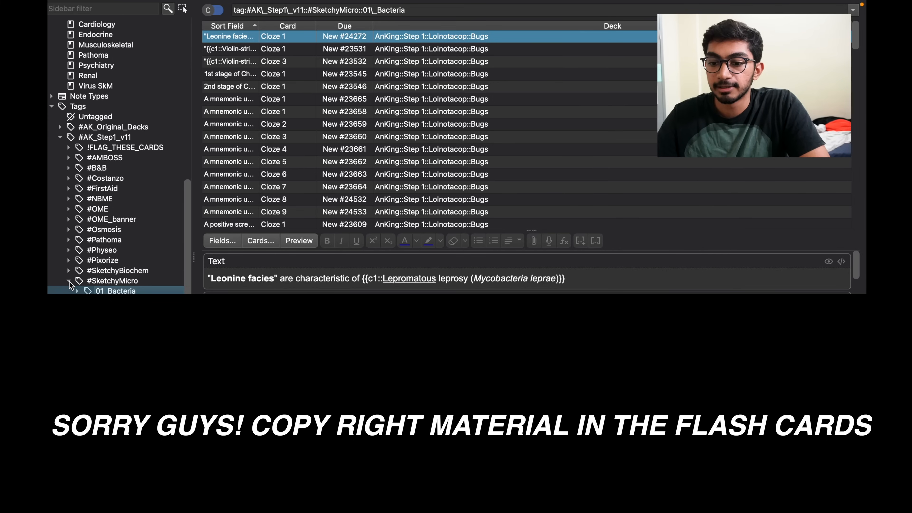
scroll("down", 3)
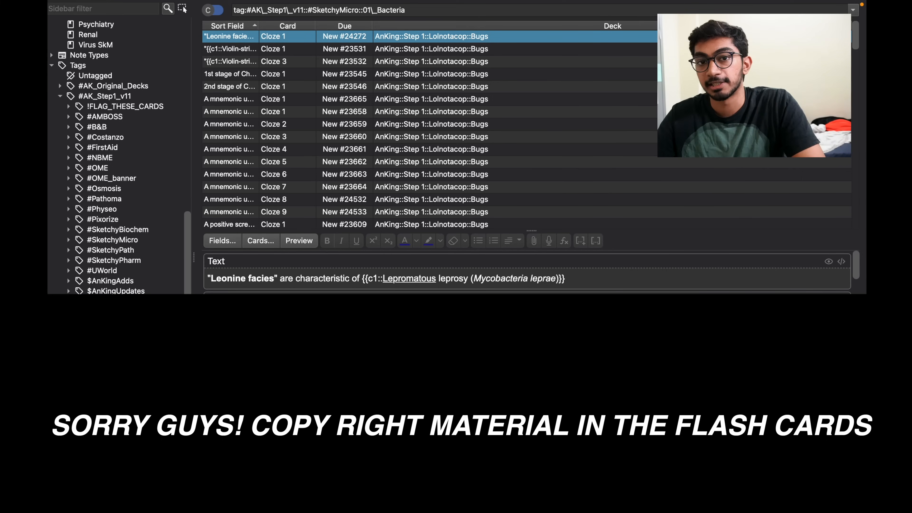
scroll("down", 3)
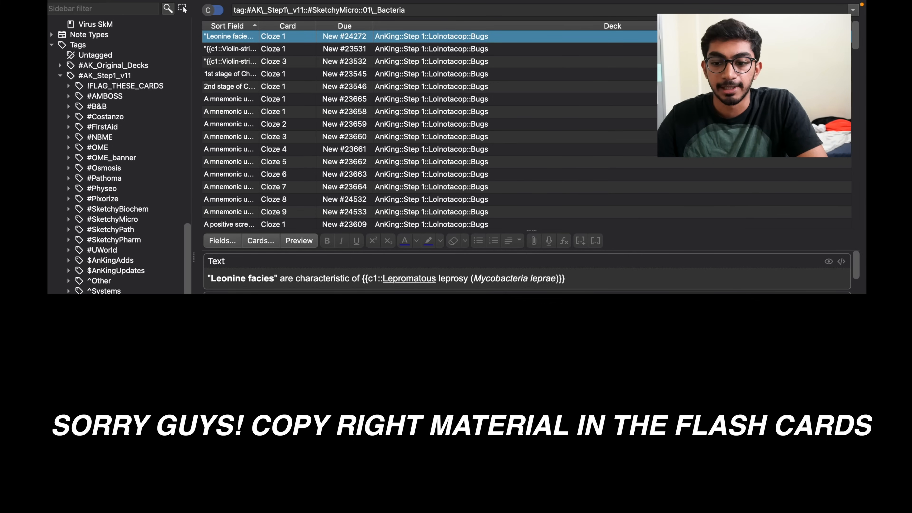
left_click(105, 219)
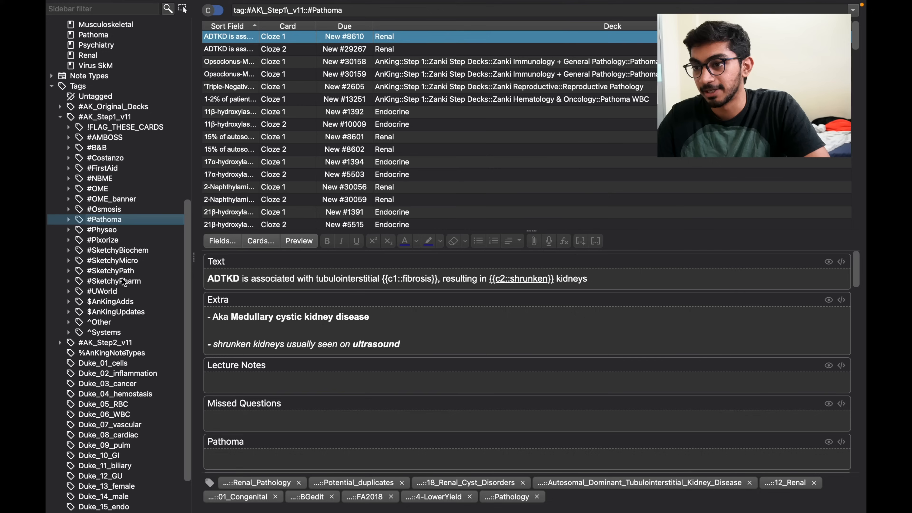
mouse_move(104, 319)
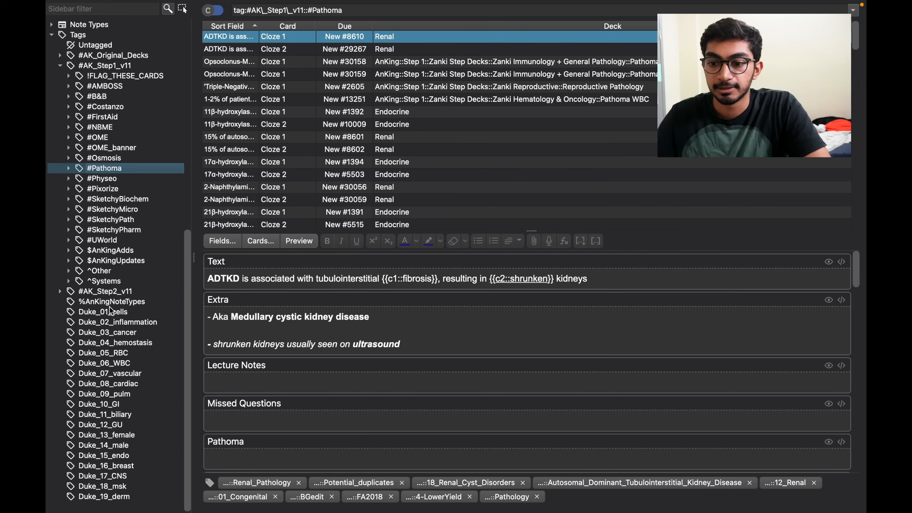
left_click(102, 311)
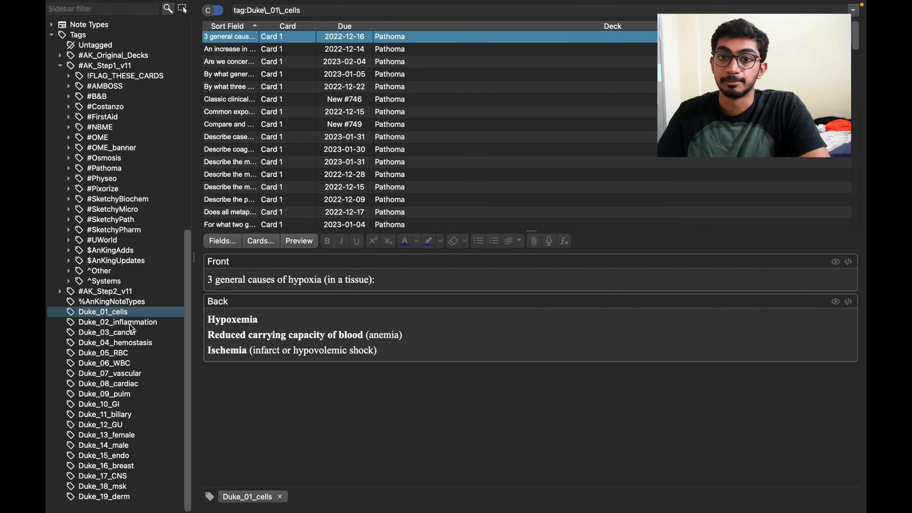
mouse_move(352, 80)
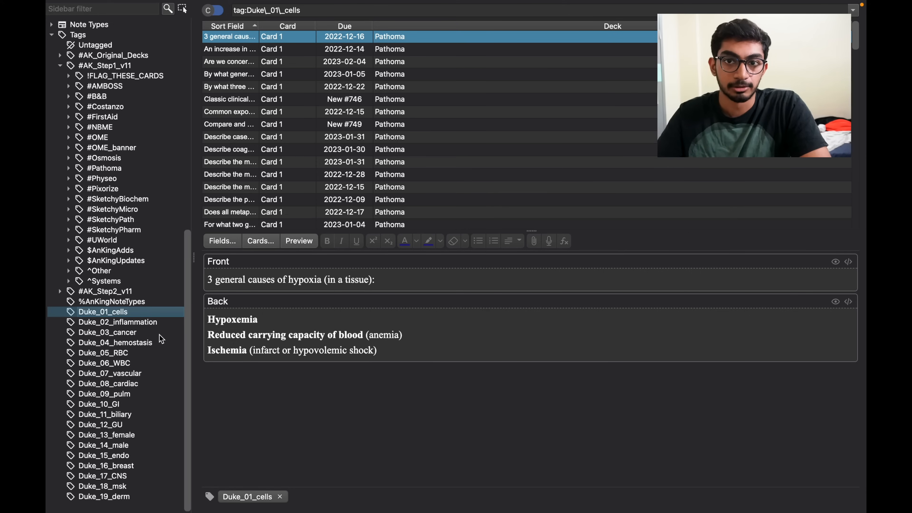
mouse_move(121, 484)
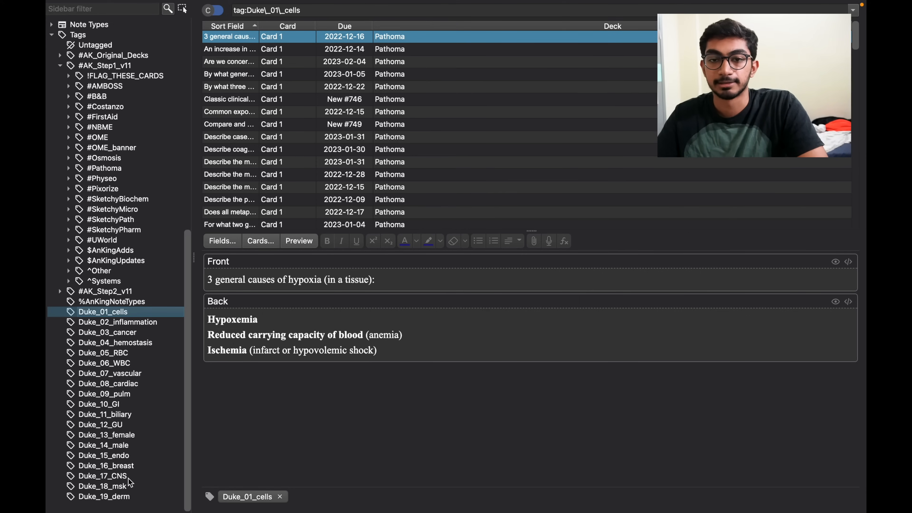
mouse_move(128, 329)
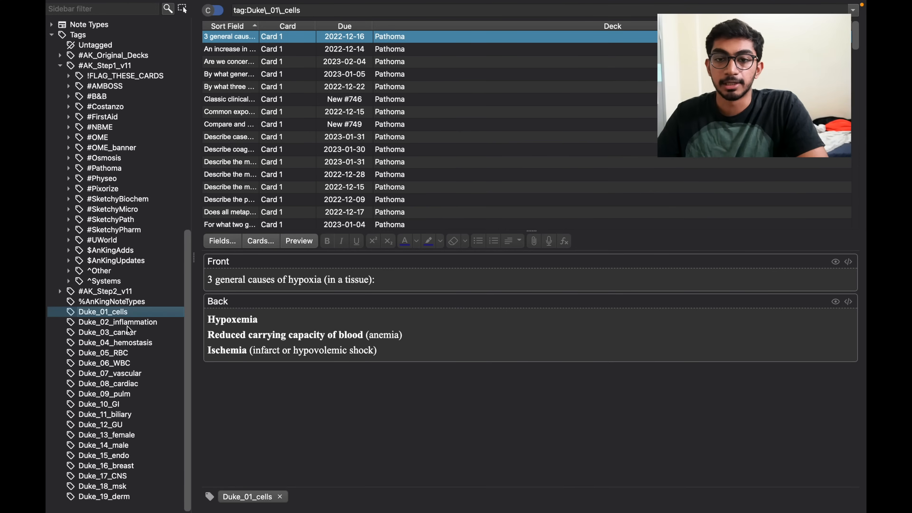
mouse_move(128, 482)
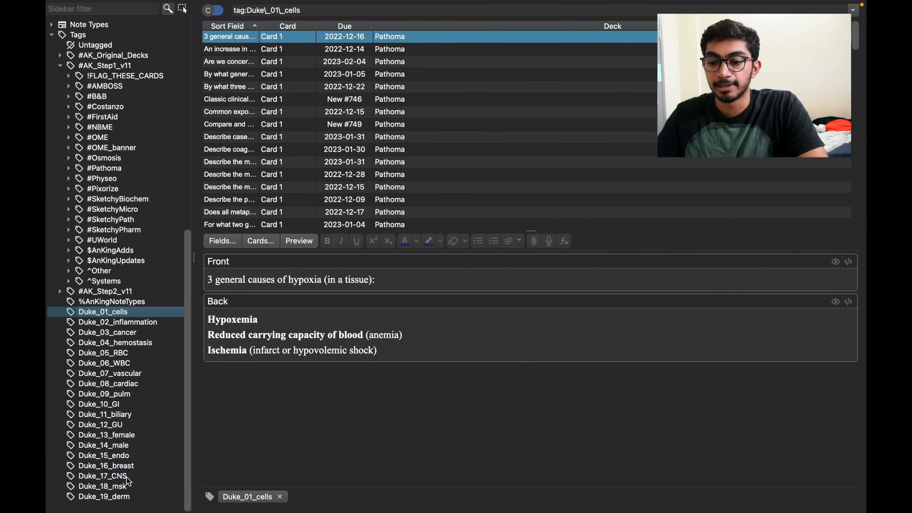
Step: Select the Duke_17_CNS cards and move them into a new deck named Pathoma CNS
left_click(103, 476)
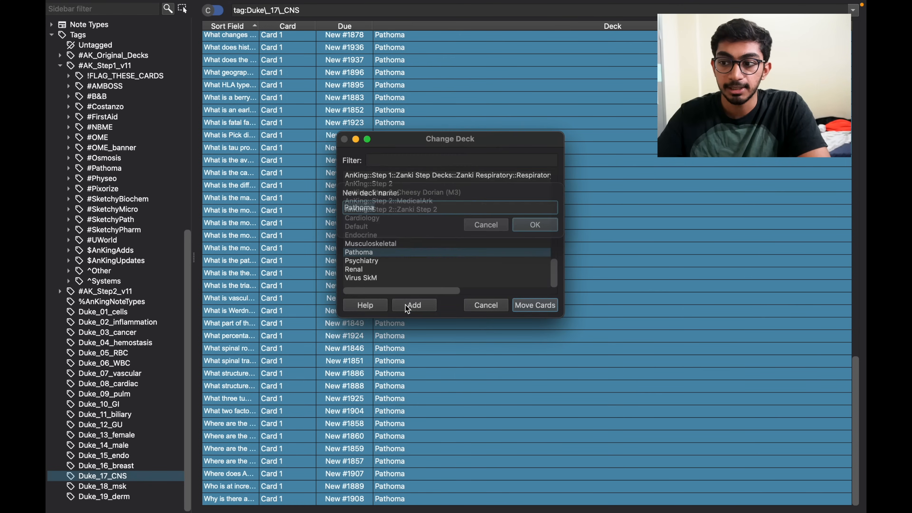
left_click(414, 304)
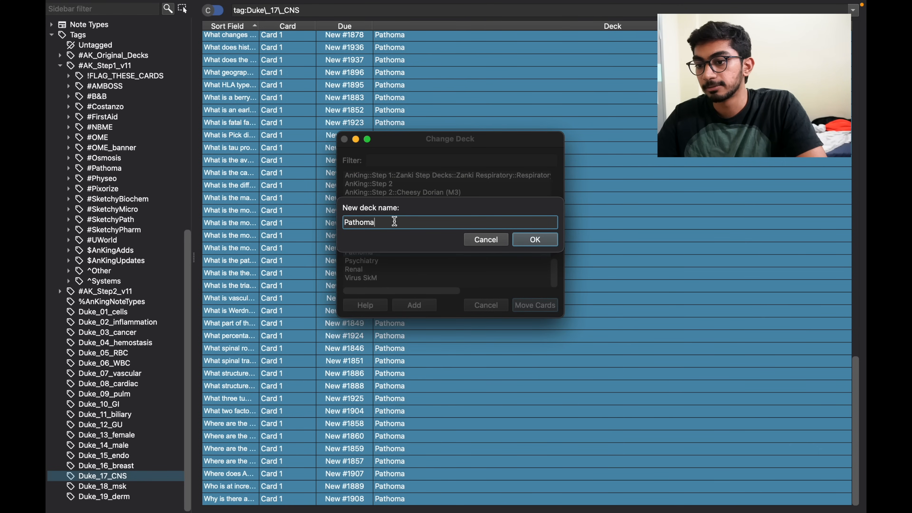
mouse_move(404, 232)
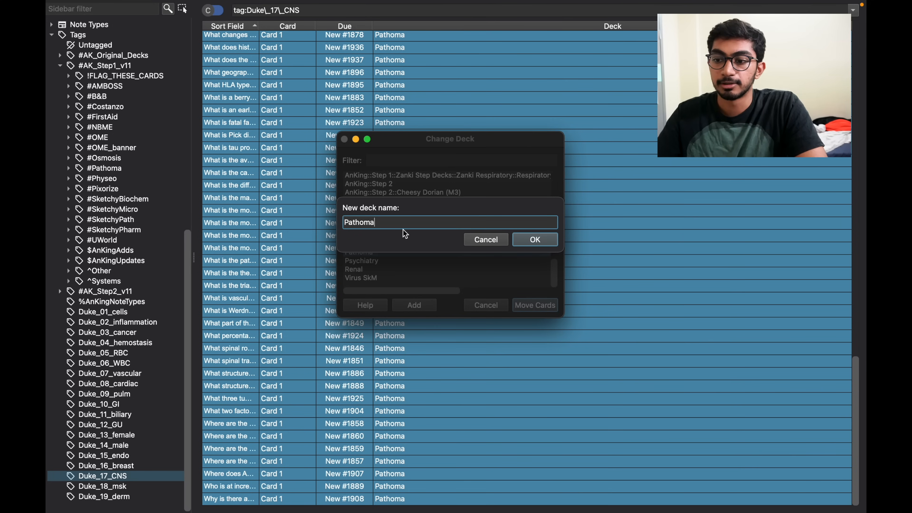
type("CNS")
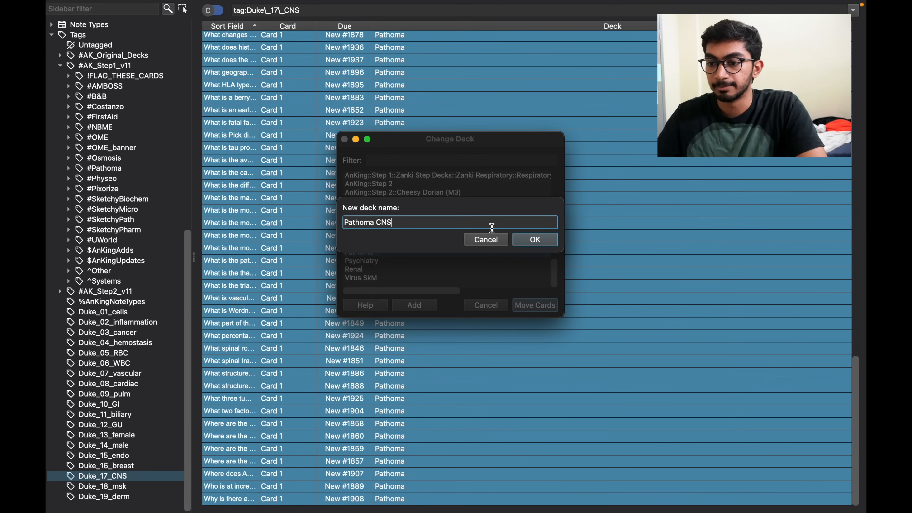
left_click(534, 239)
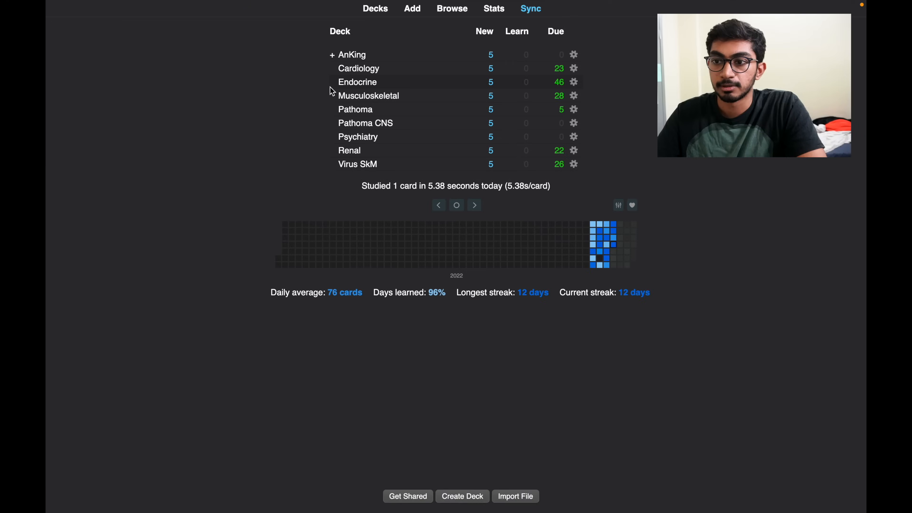
mouse_move(365, 122)
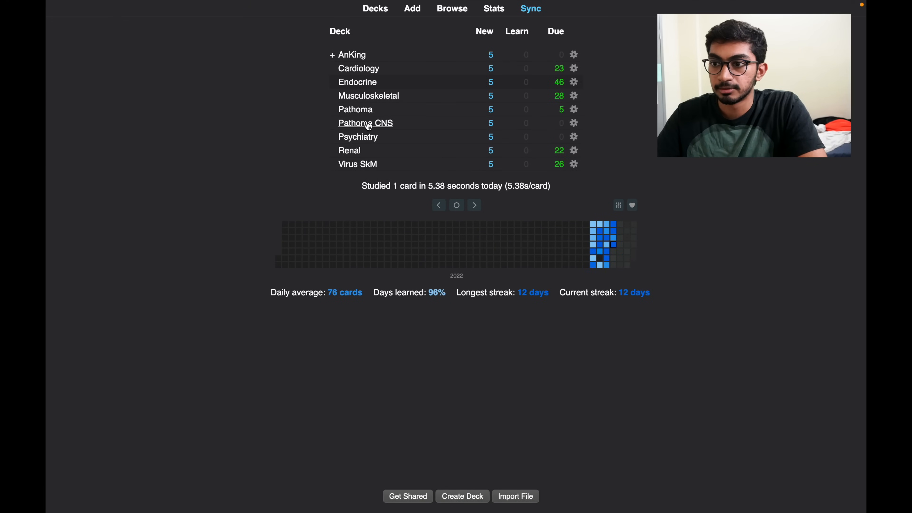
mouse_move(512, 120)
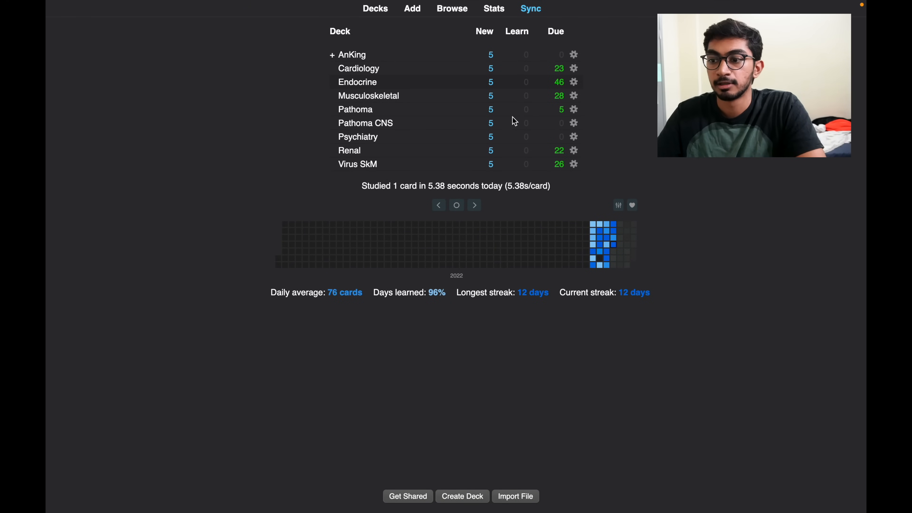
mouse_move(510, 54)
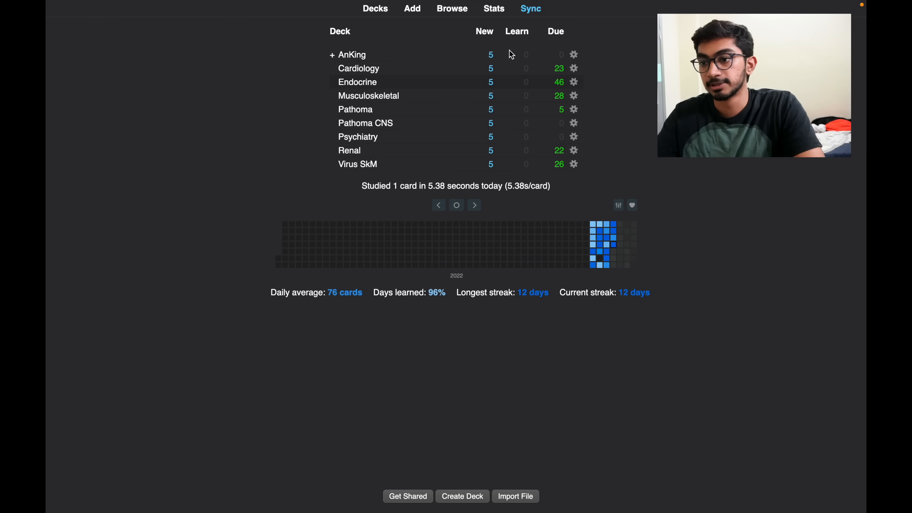
mouse_move(505, 124)
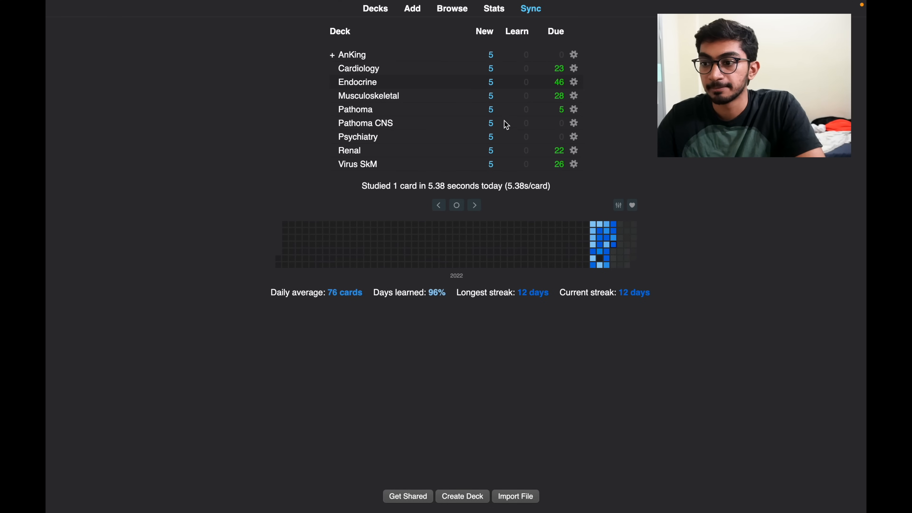
mouse_move(533, 52)
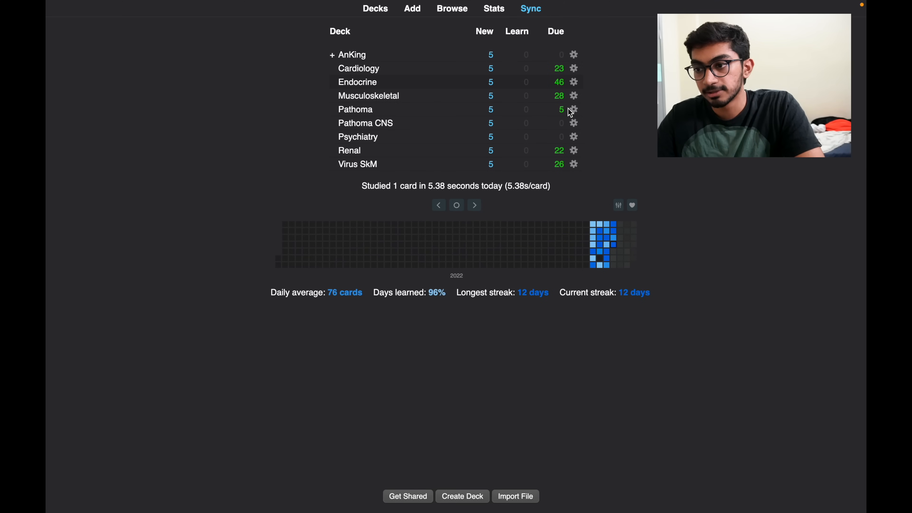
mouse_move(575, 127)
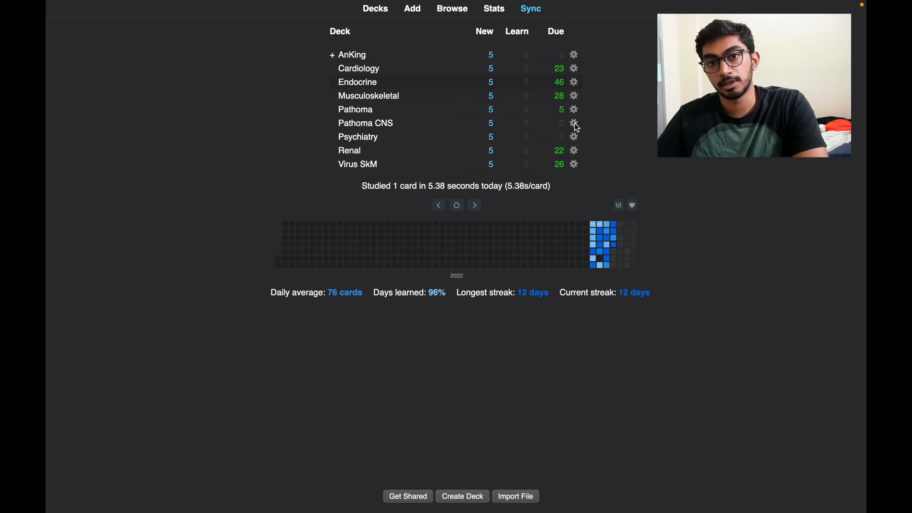
left_click(573, 123)
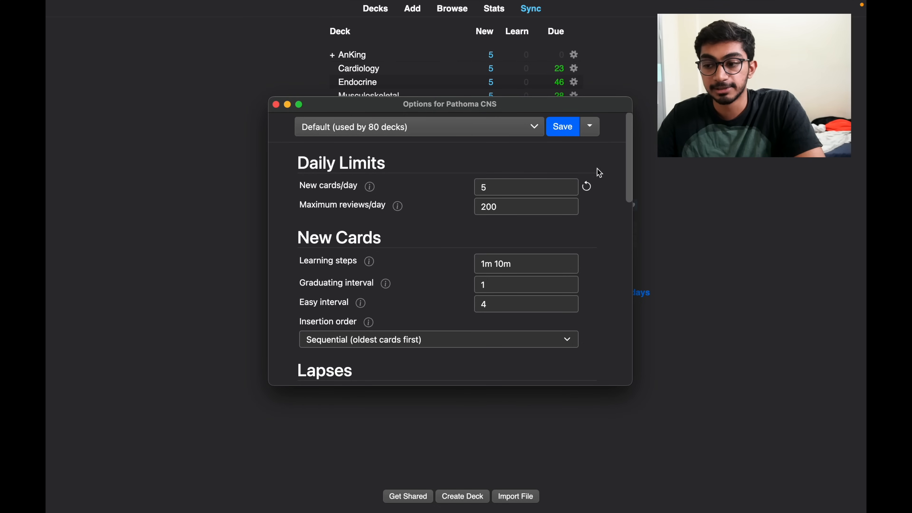
mouse_move(587, 182)
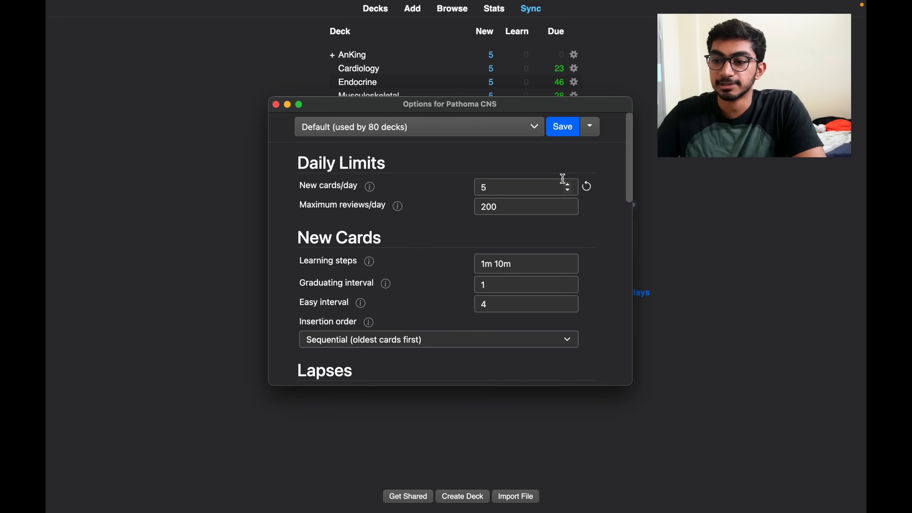
mouse_move(243, 106)
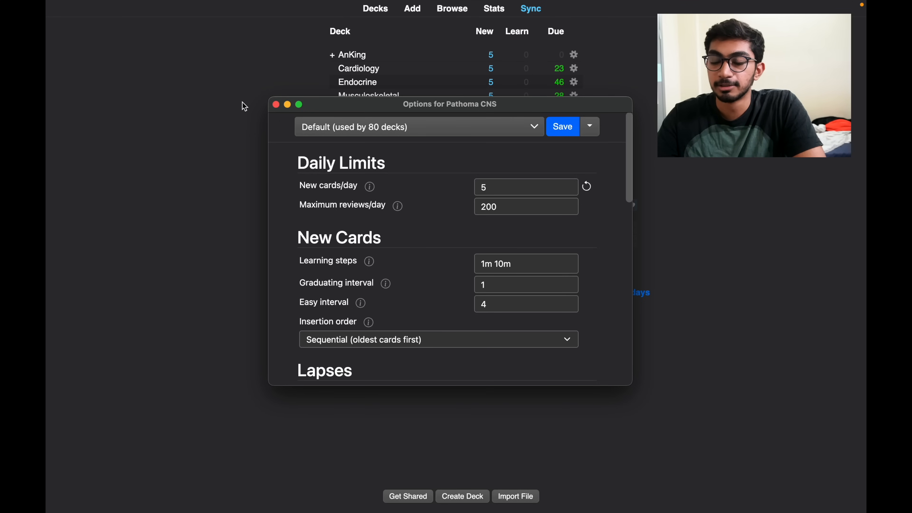
left_click(561, 126)
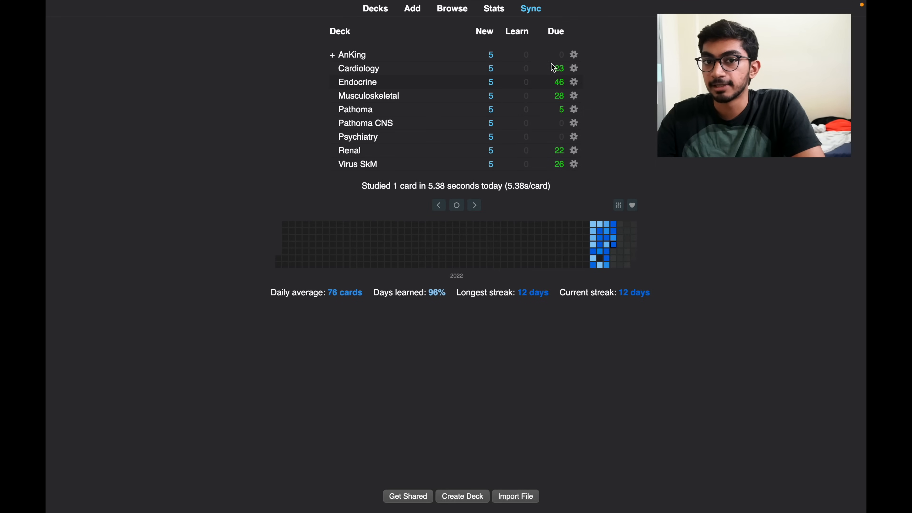
mouse_move(552, 124)
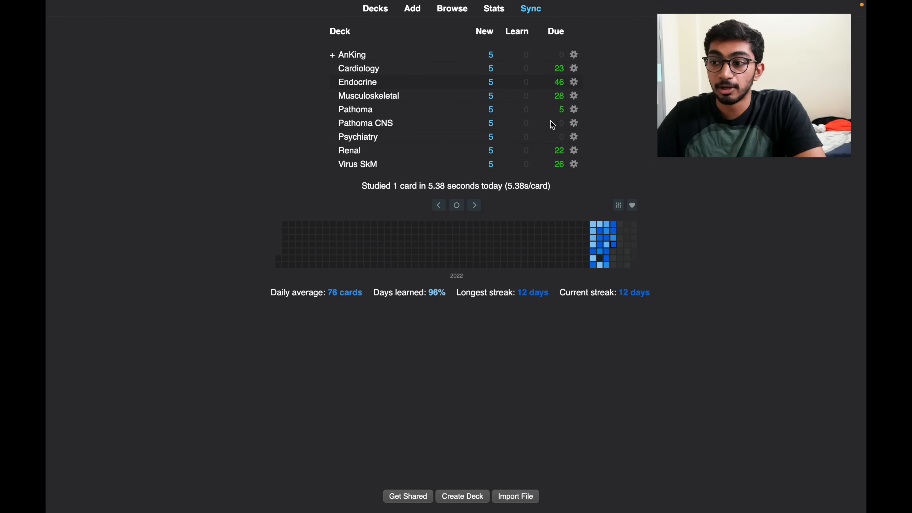
mouse_move(515, 109)
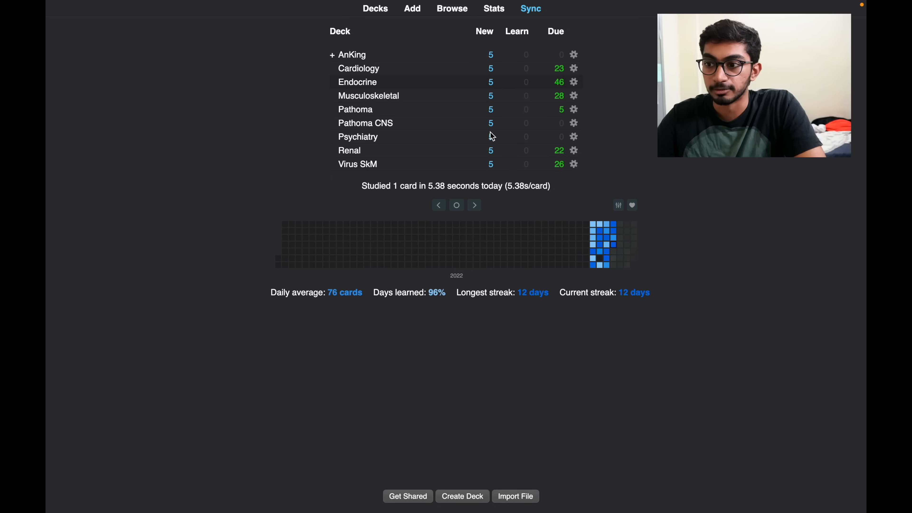
mouse_move(611, 127)
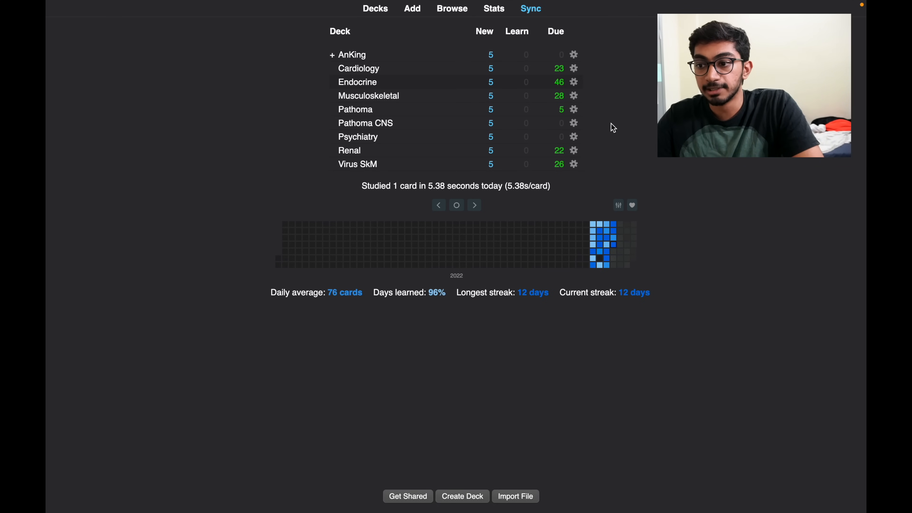
mouse_move(615, 142)
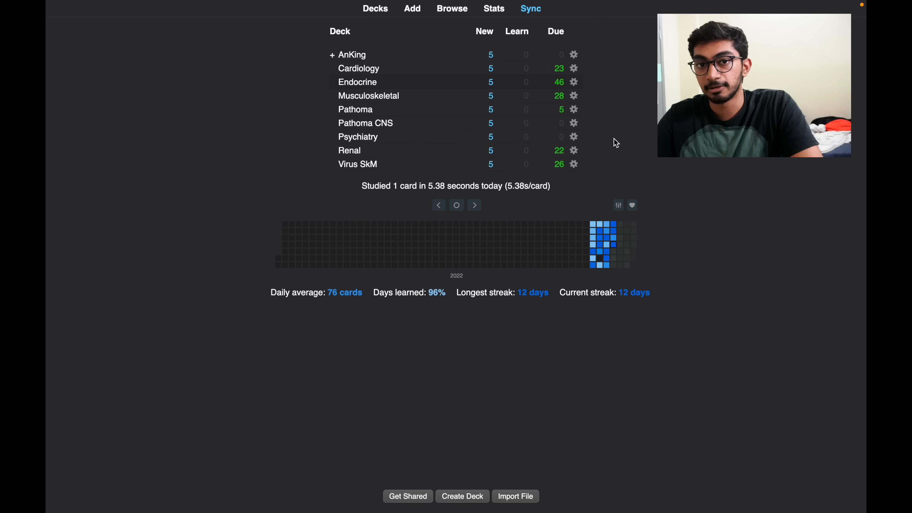
mouse_move(587, 207)
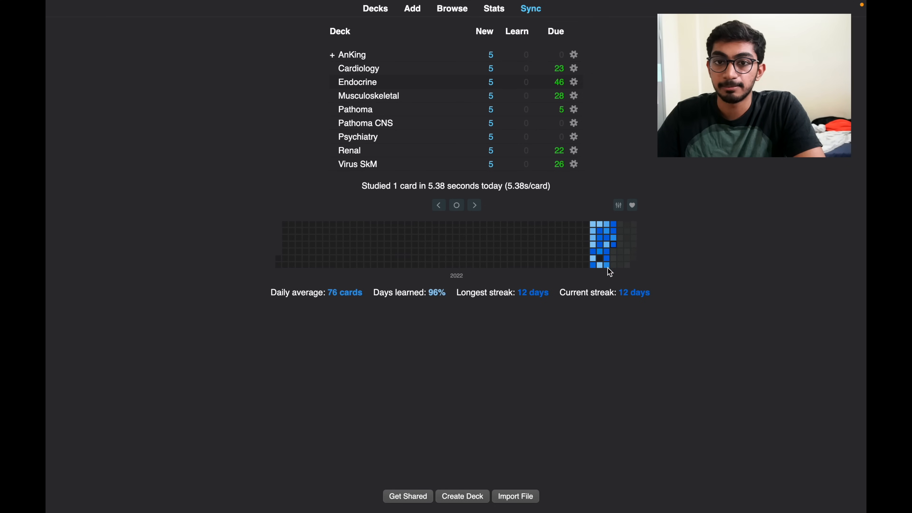
mouse_move(684, 285)
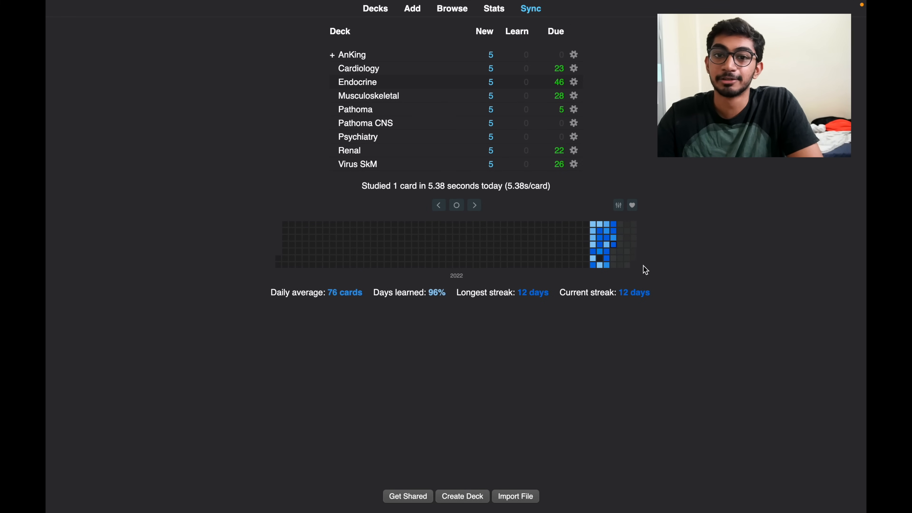
mouse_move(402, 66)
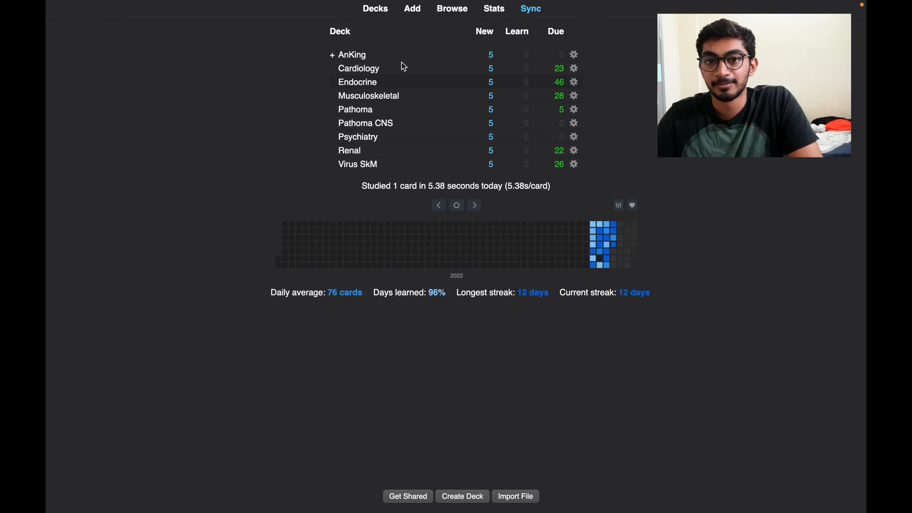
mouse_move(329, 26)
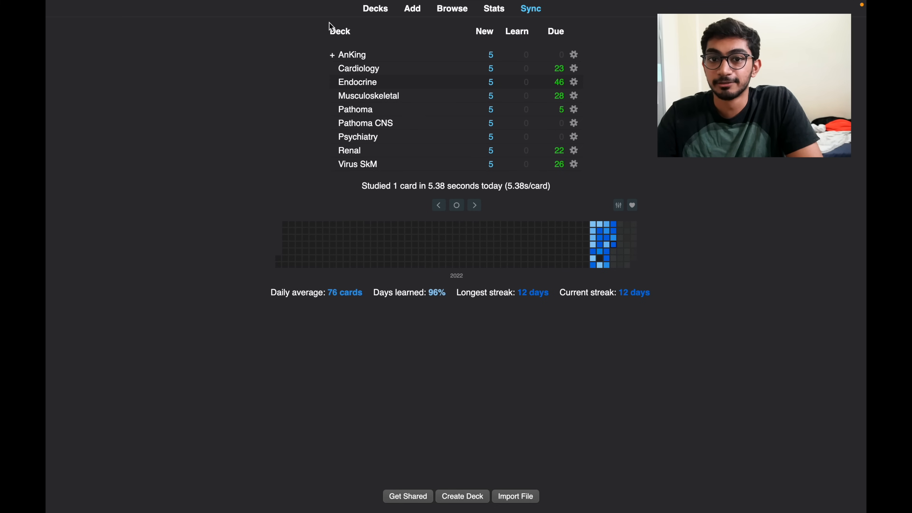